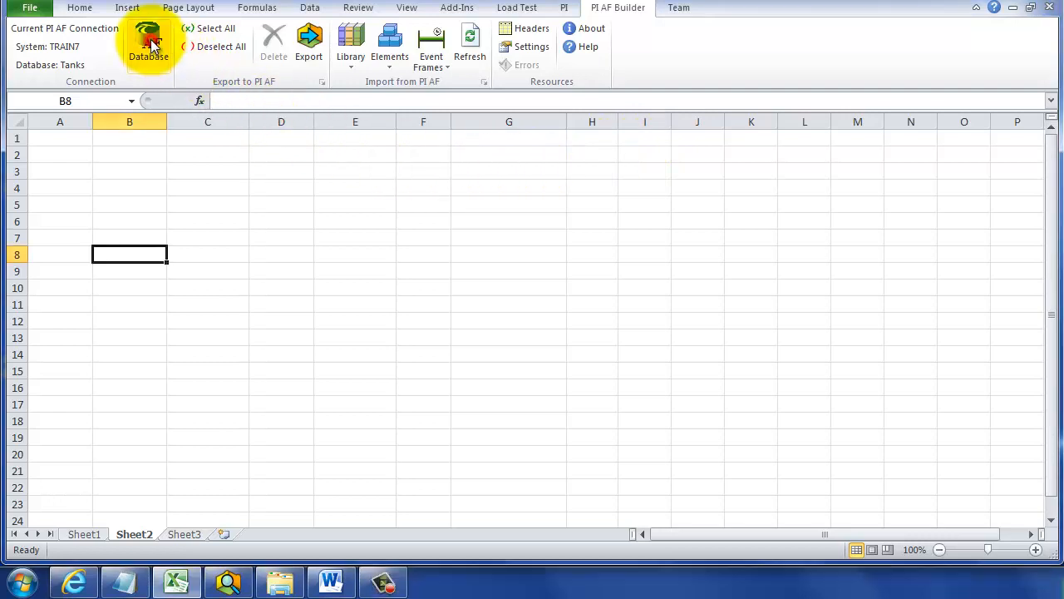
pyautogui.moveTo(148, 42)
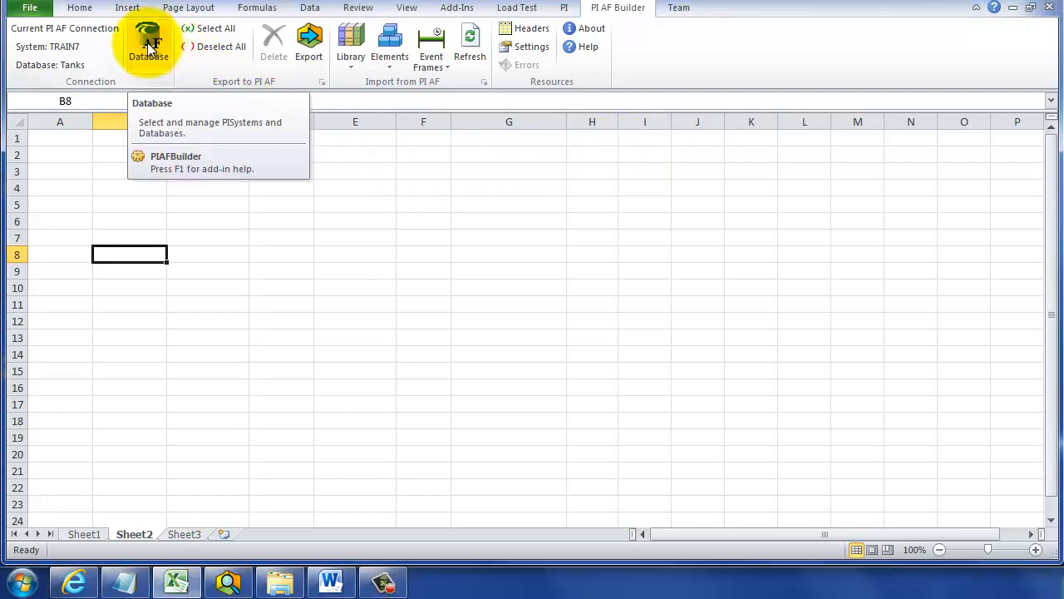
# - Open the PI AF Builder element import options for the TRAIN7 Tanks database
pyautogui.click(148, 42)
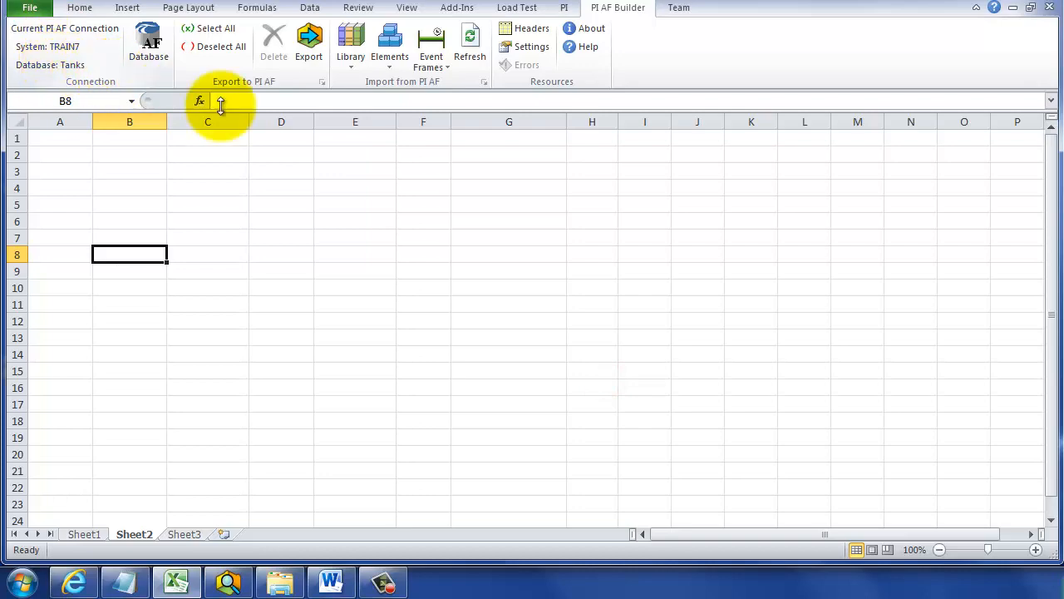
pyautogui.click(389, 42)
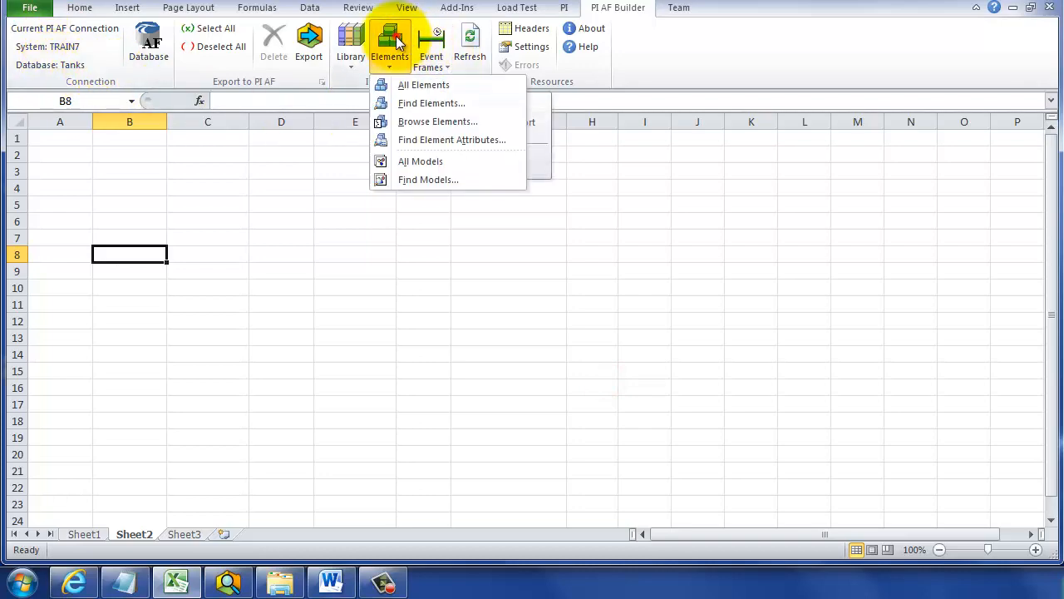
# - Search Tank Farm for Tank Template elements and select the three storage tanks
pyautogui.click(431, 103)
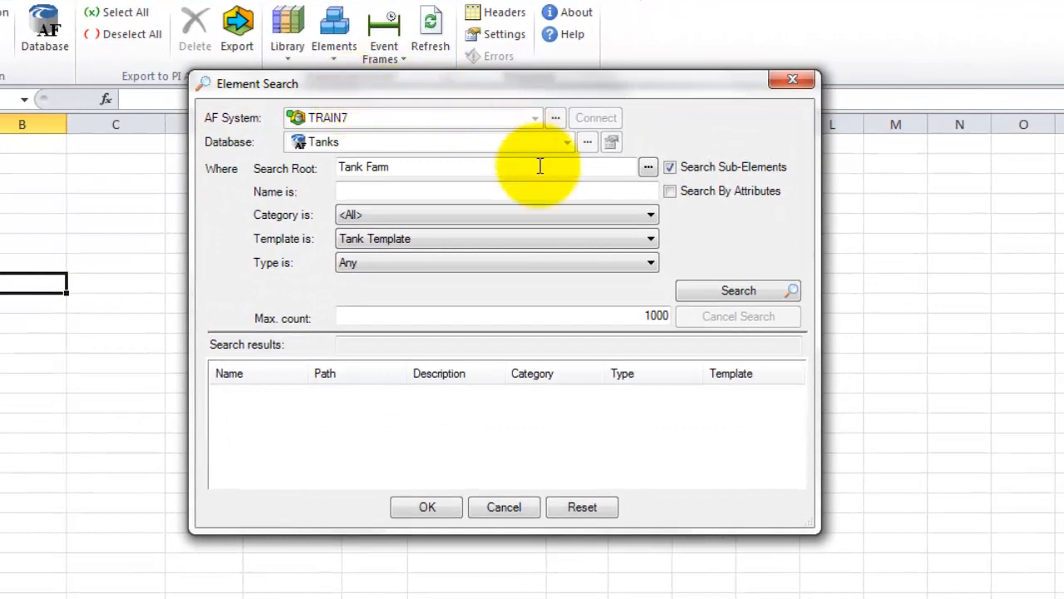
pyautogui.click(738, 290)
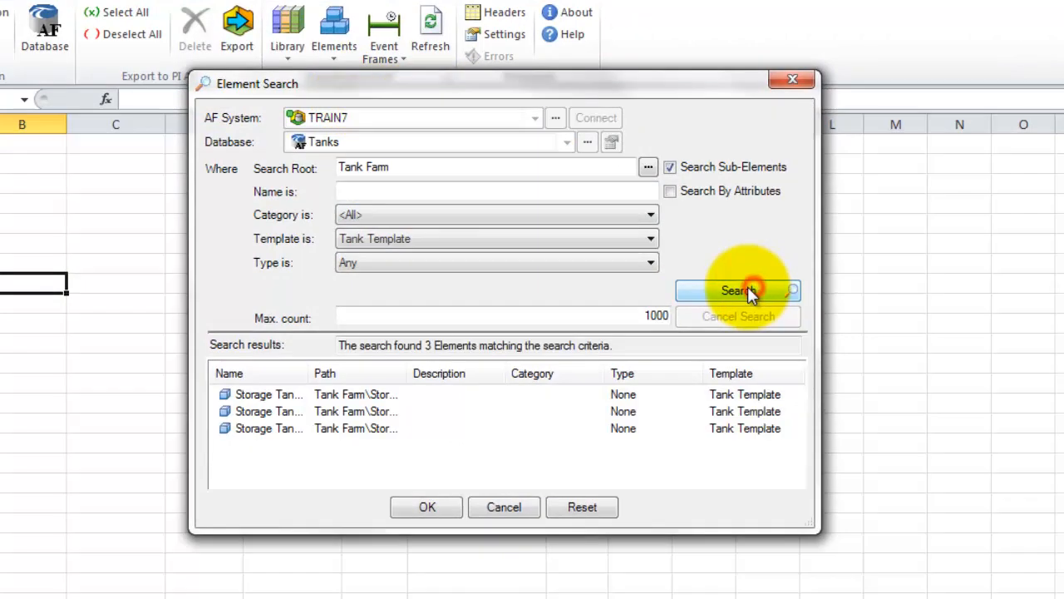
pyautogui.moveTo(358, 403)
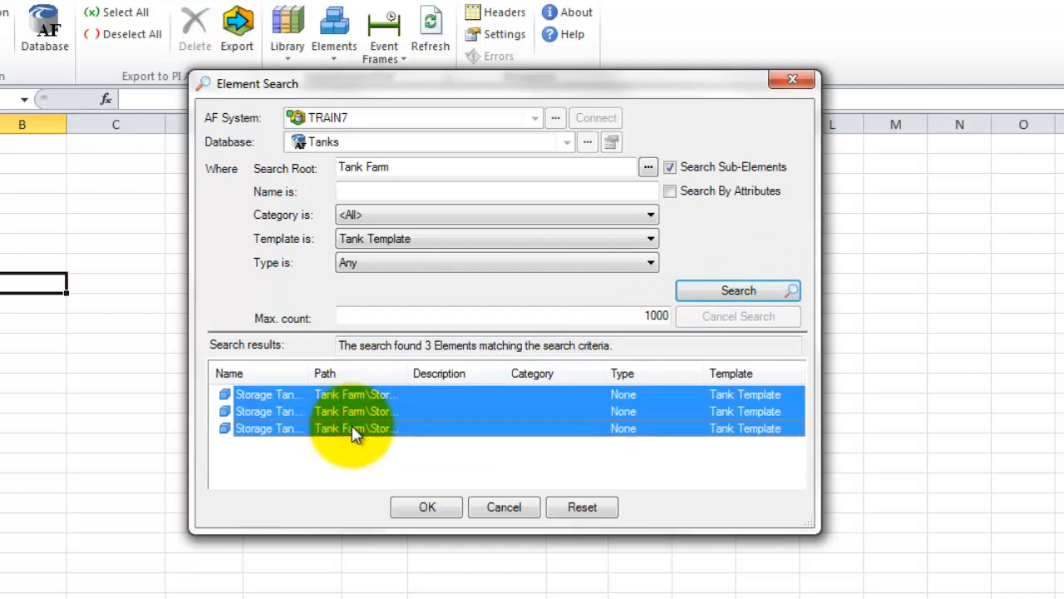
pyautogui.moveTo(426, 507)
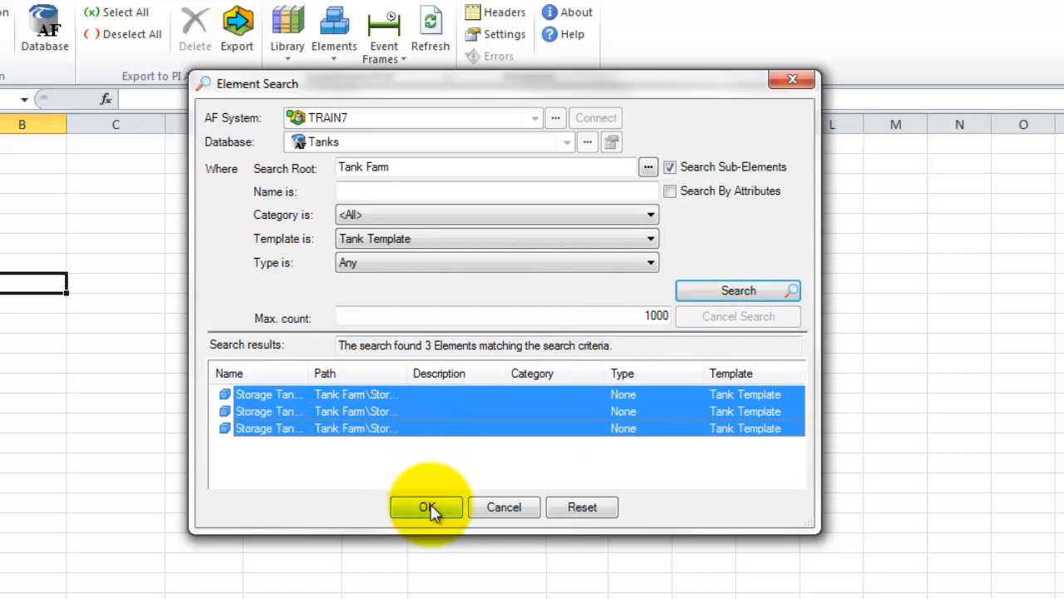
pyautogui.click(426, 507)
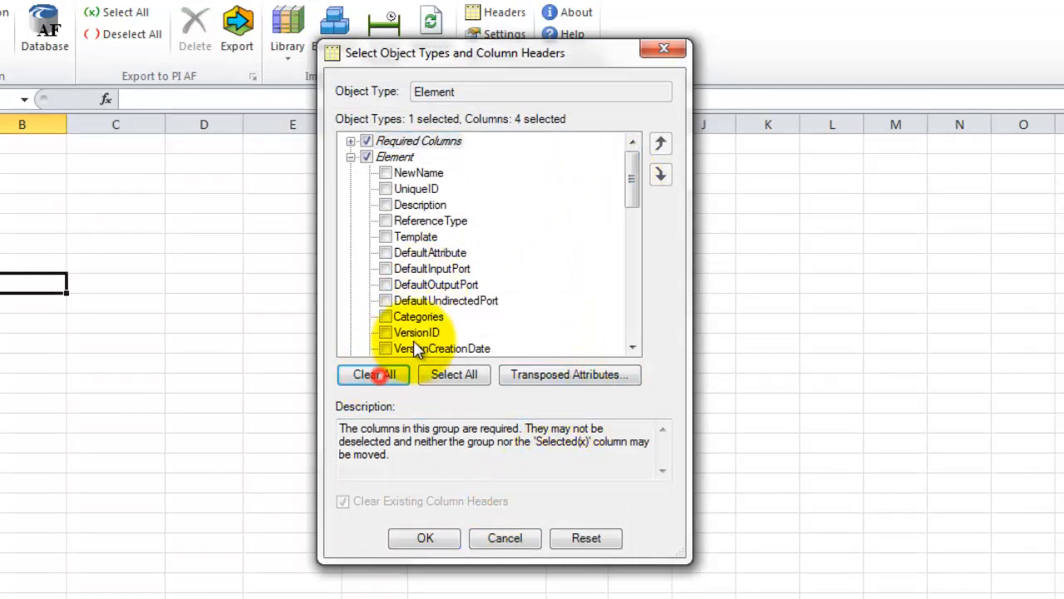
# - Import the tanks with AttributeDataReference and AttributeConfigString columns, then close the import log
pyautogui.scroll(-3)
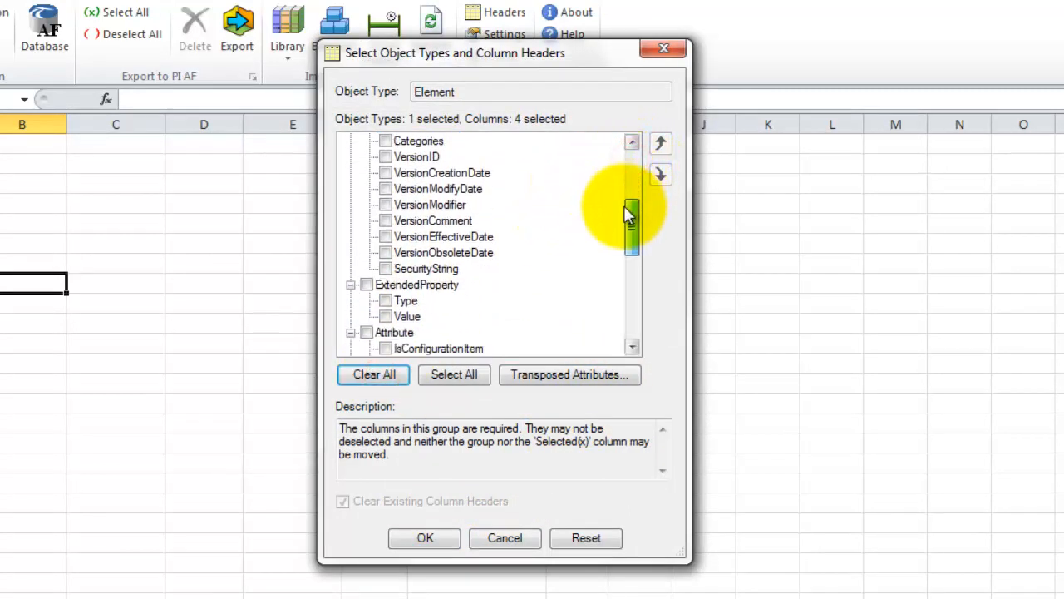
pyautogui.scroll(-3)
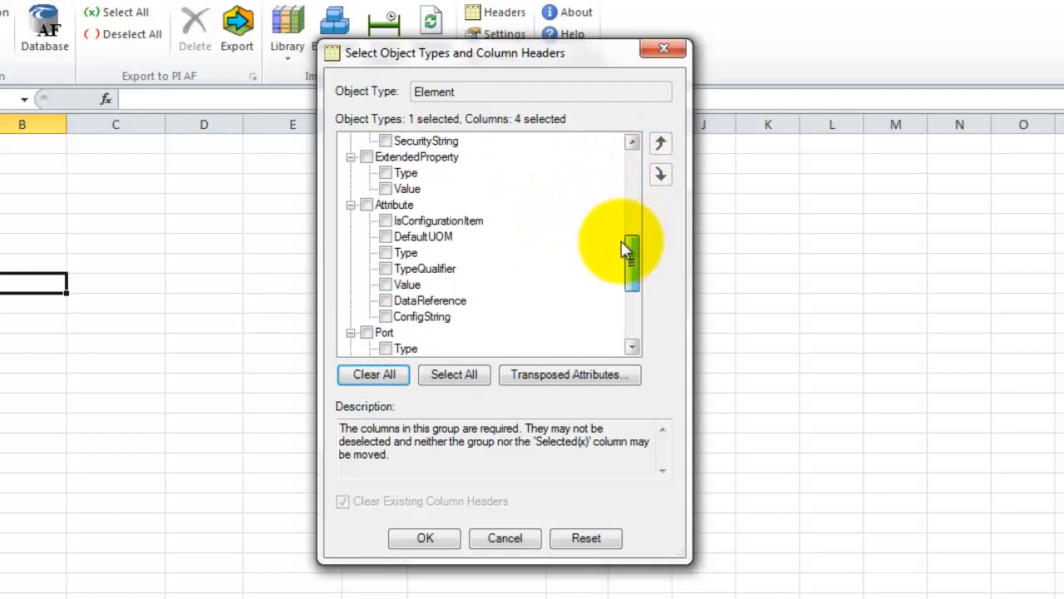
pyautogui.click(385, 301)
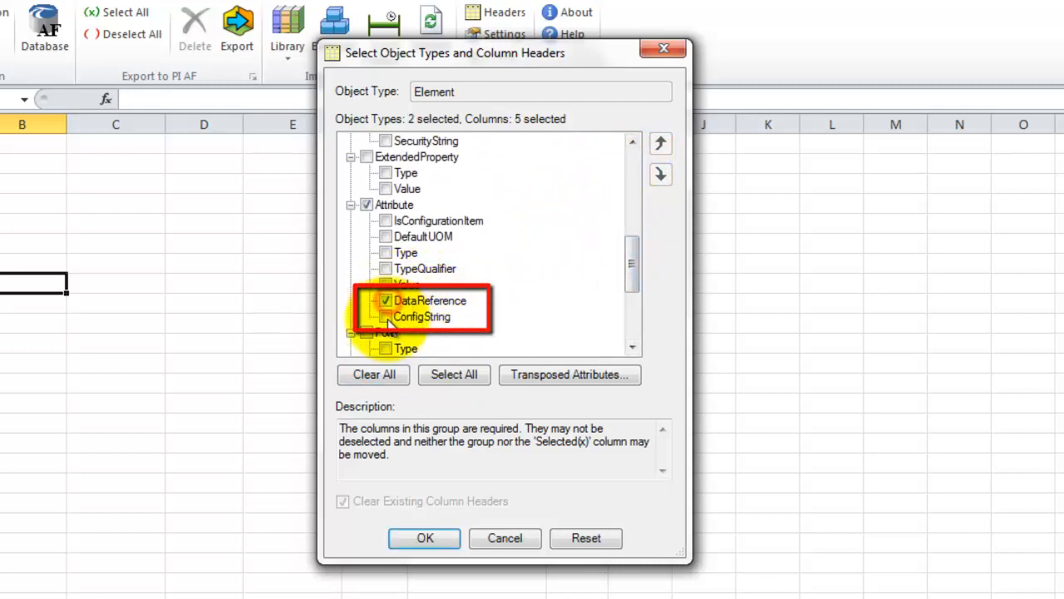
pyautogui.click(385, 317)
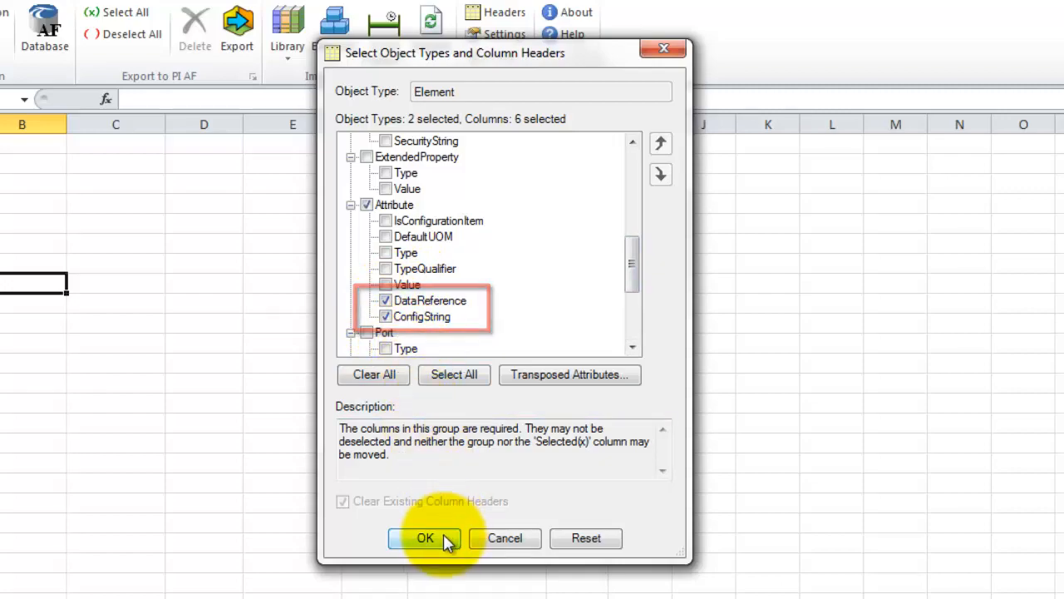
pyautogui.click(425, 538)
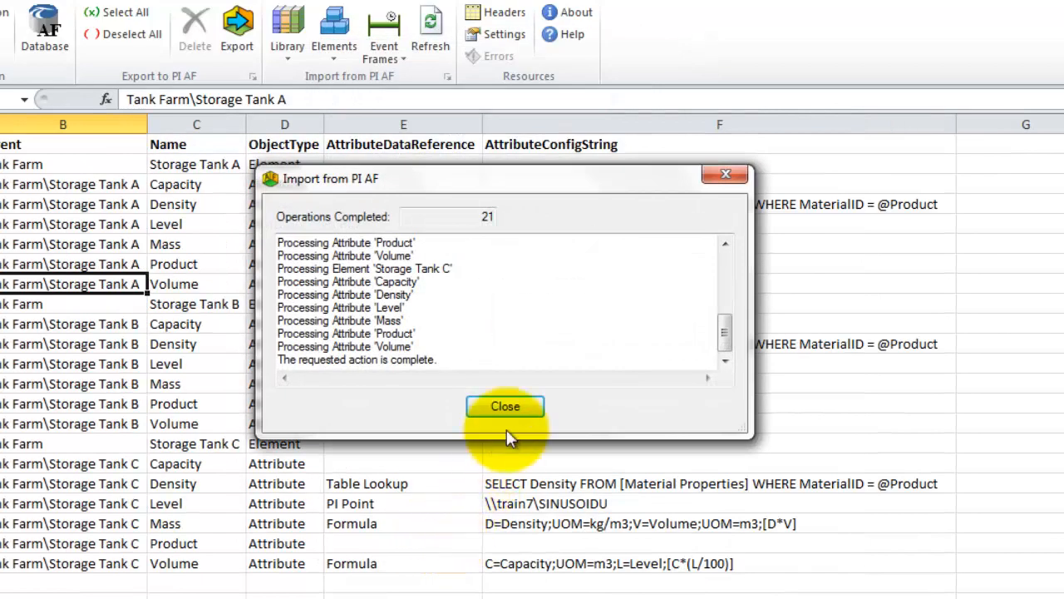
pyautogui.click(504, 406)
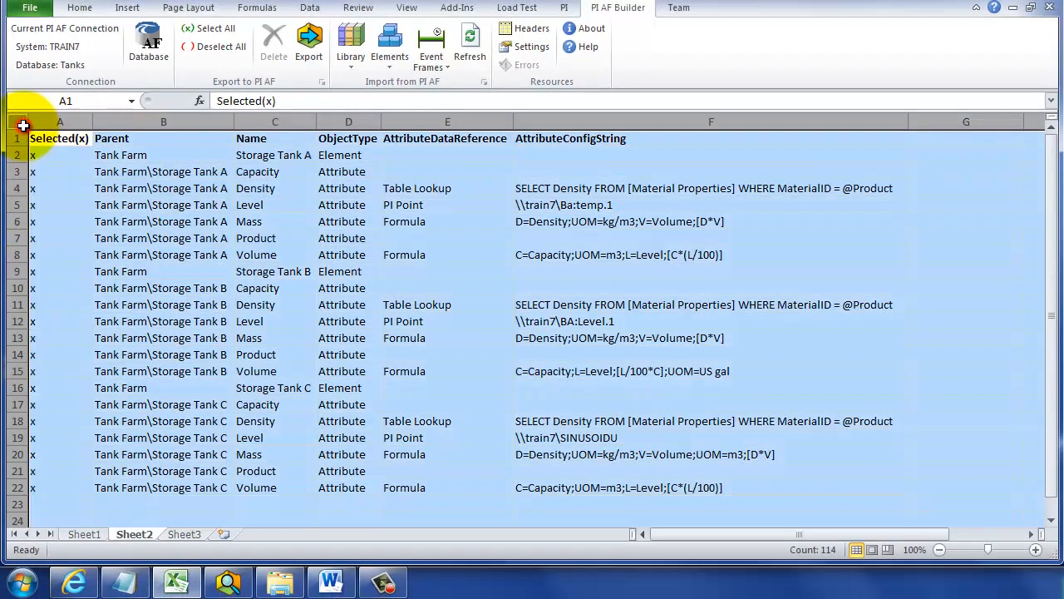
pyautogui.click(309, 8)
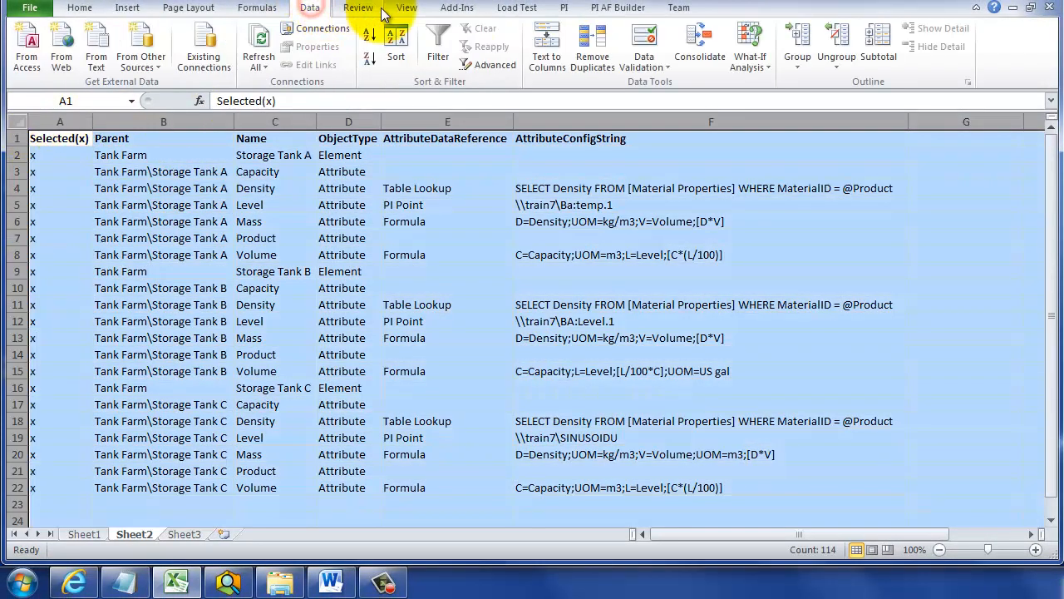
# - Sort rows by AttributeDataReference A to Z, treating the first row as headers
pyautogui.click(396, 42)
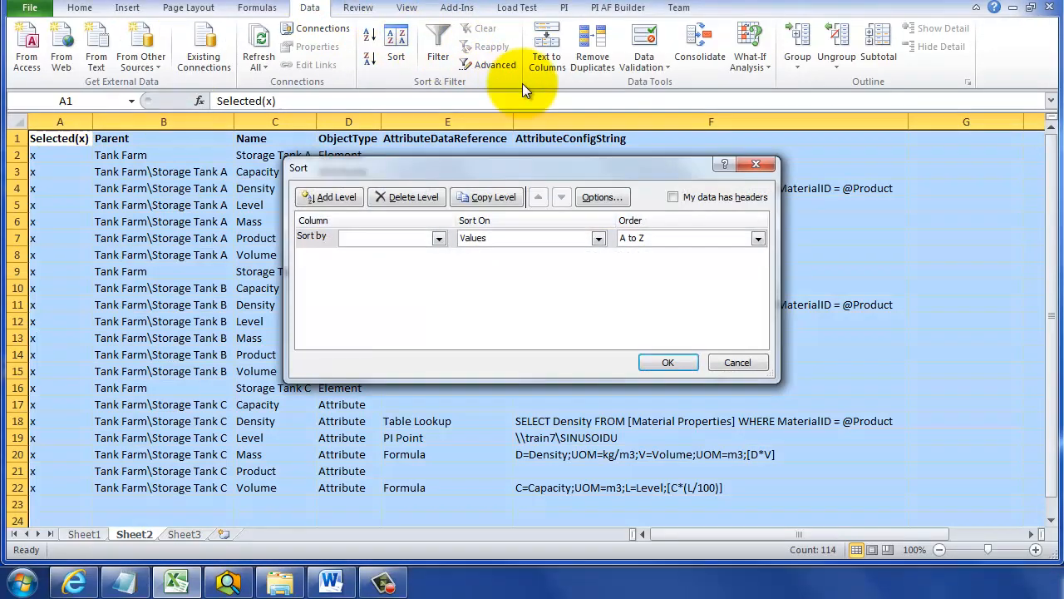
pyautogui.click(674, 198)
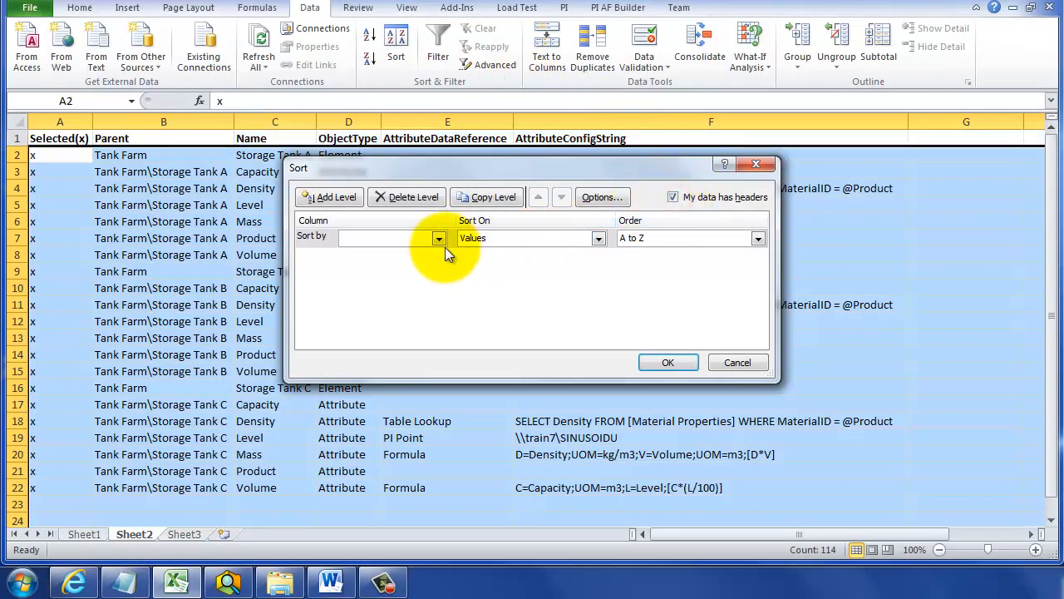
pyautogui.click(439, 238)
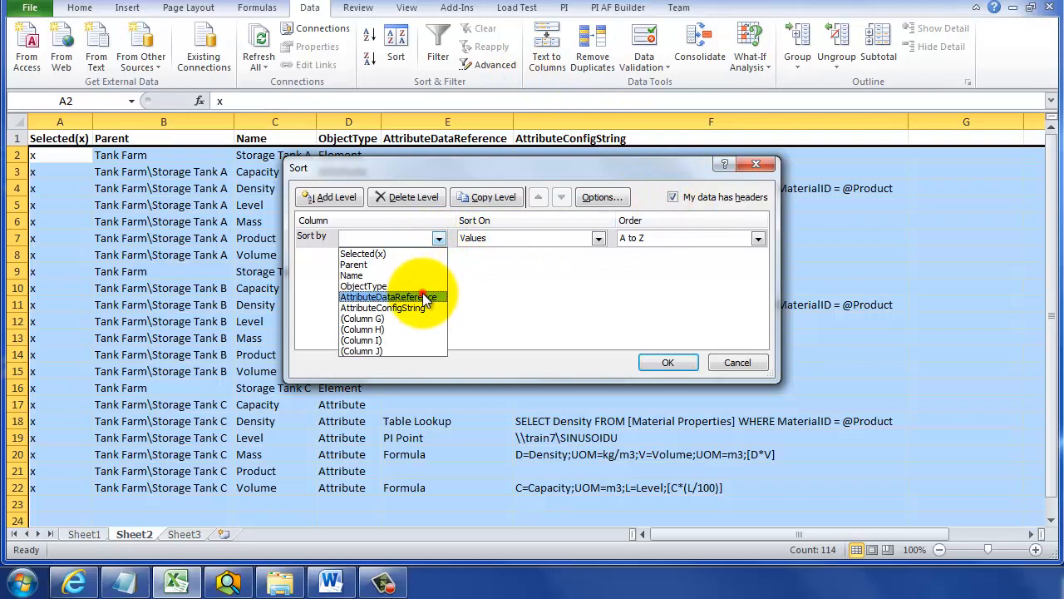
pyautogui.click(668, 362)
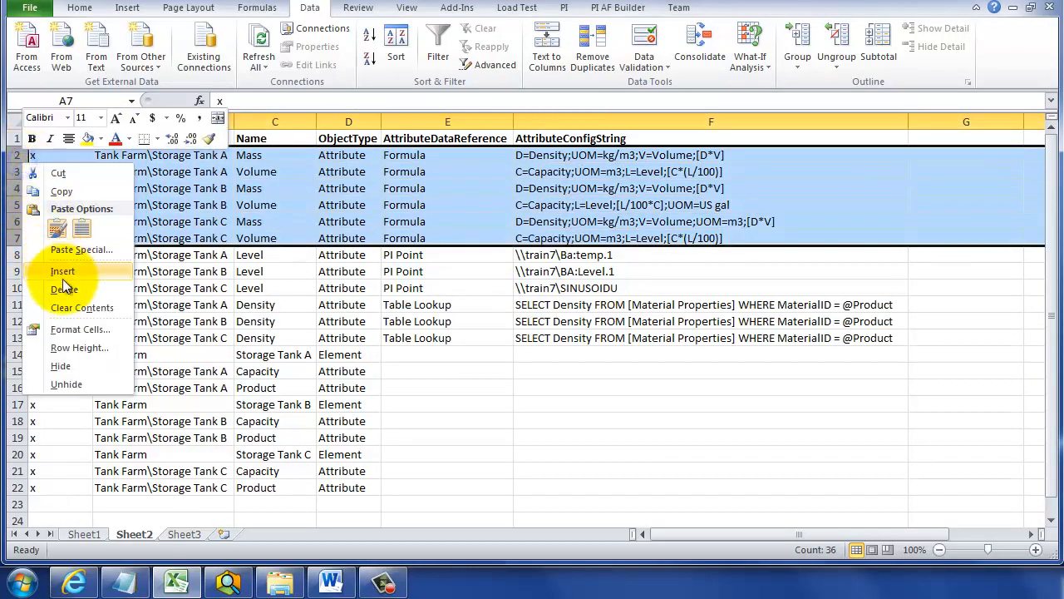
# - Delete every row except the three Level attribute rows
pyautogui.click(64, 289)
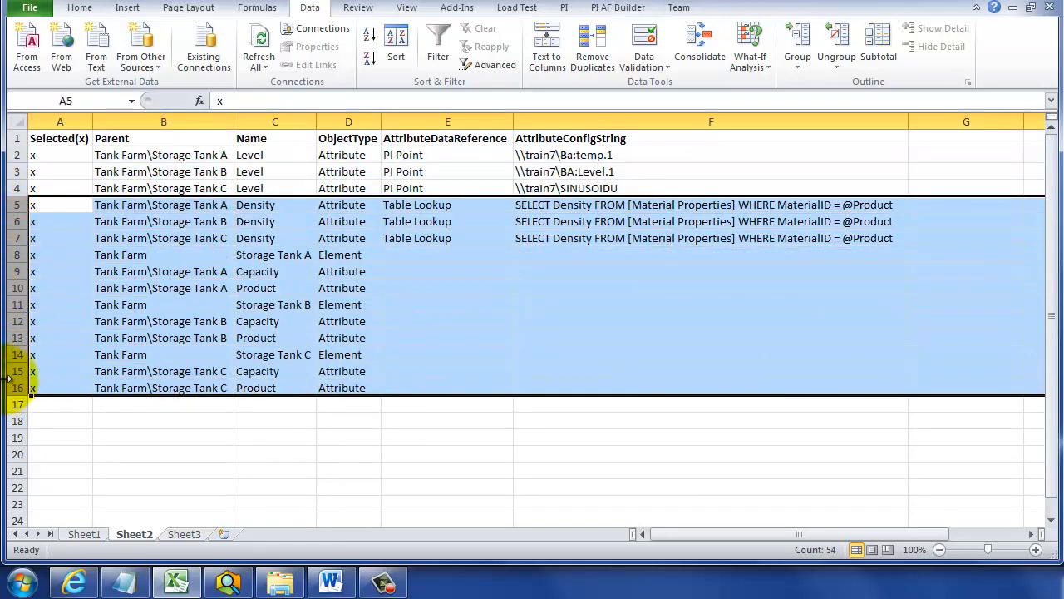
pyautogui.rightClick(34, 371)
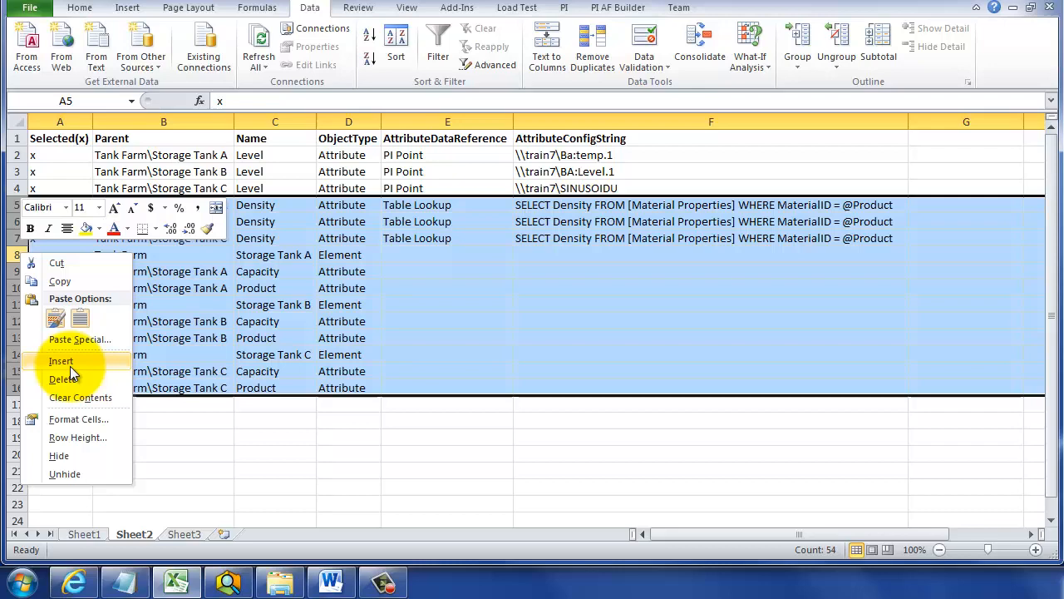
pyautogui.click(63, 379)
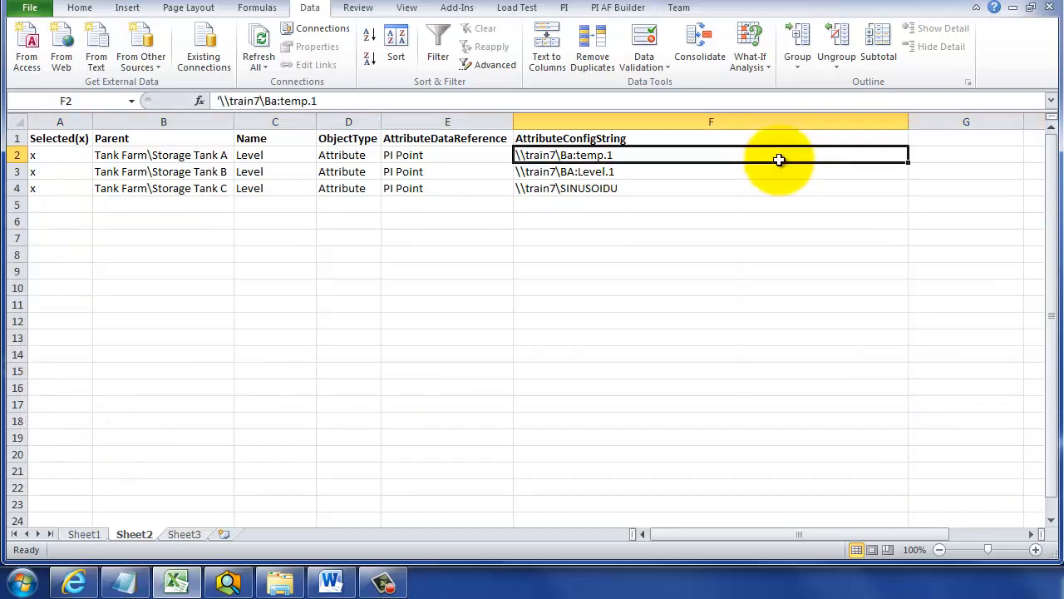
# - Select the table columns, then narrow column G
pyautogui.click(710, 138)
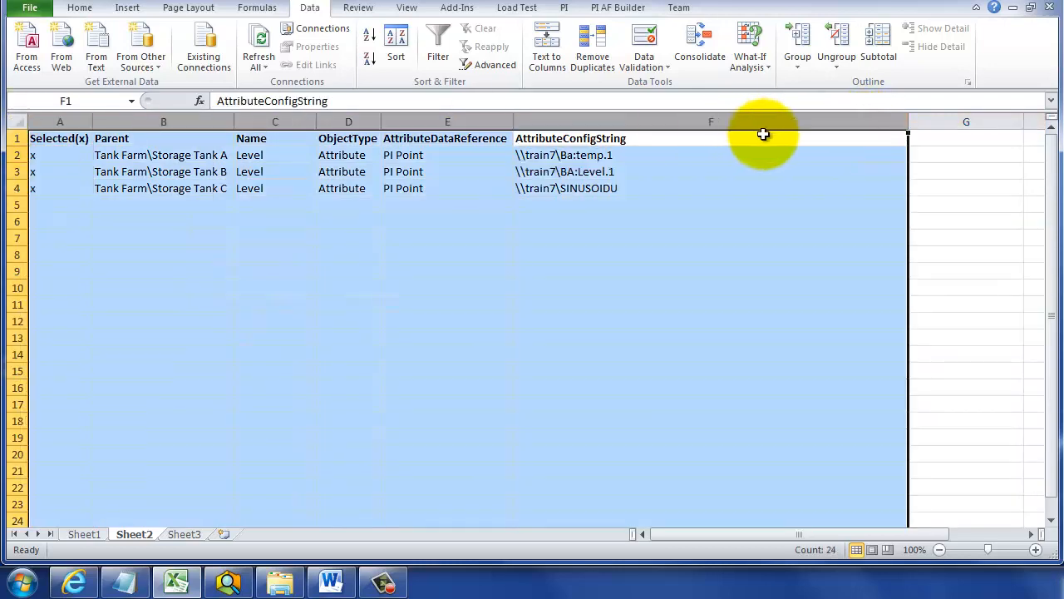
pyautogui.moveTo(906, 132)
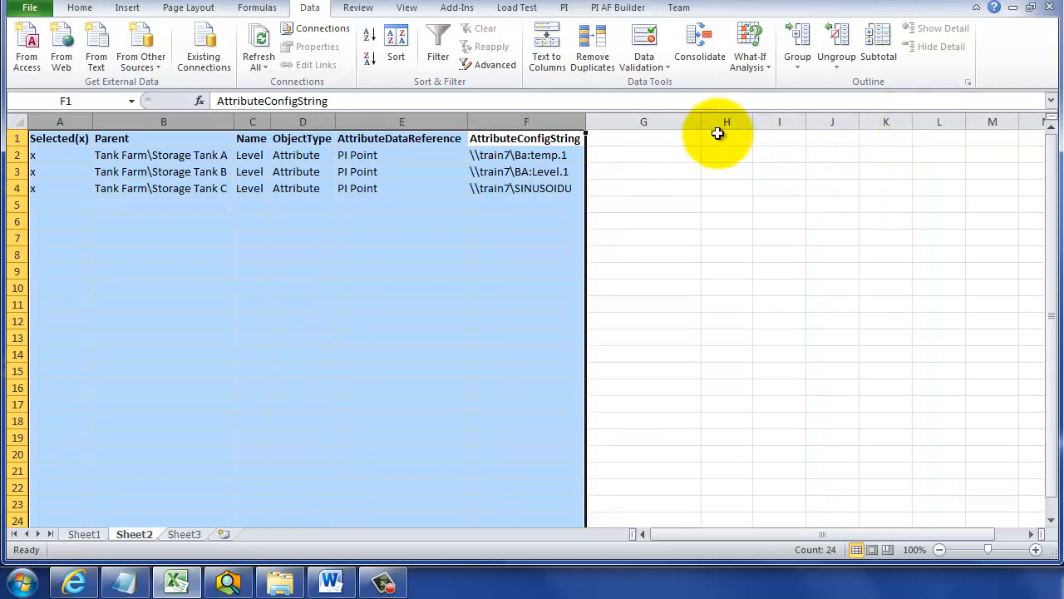
pyautogui.click(642, 154)
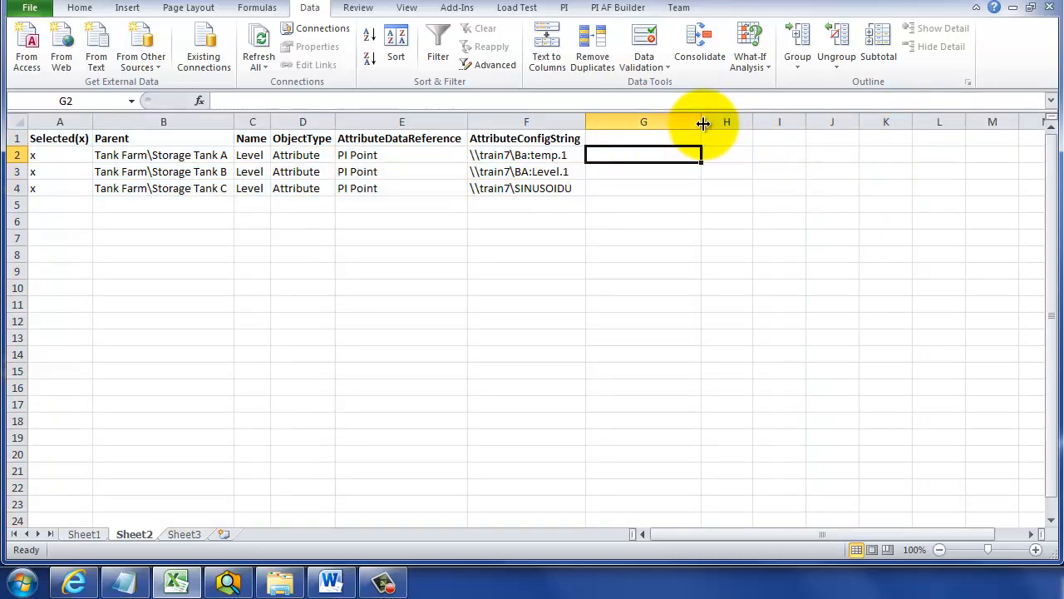
pyautogui.moveTo(701, 121); pyautogui.dragTo(678, 121)
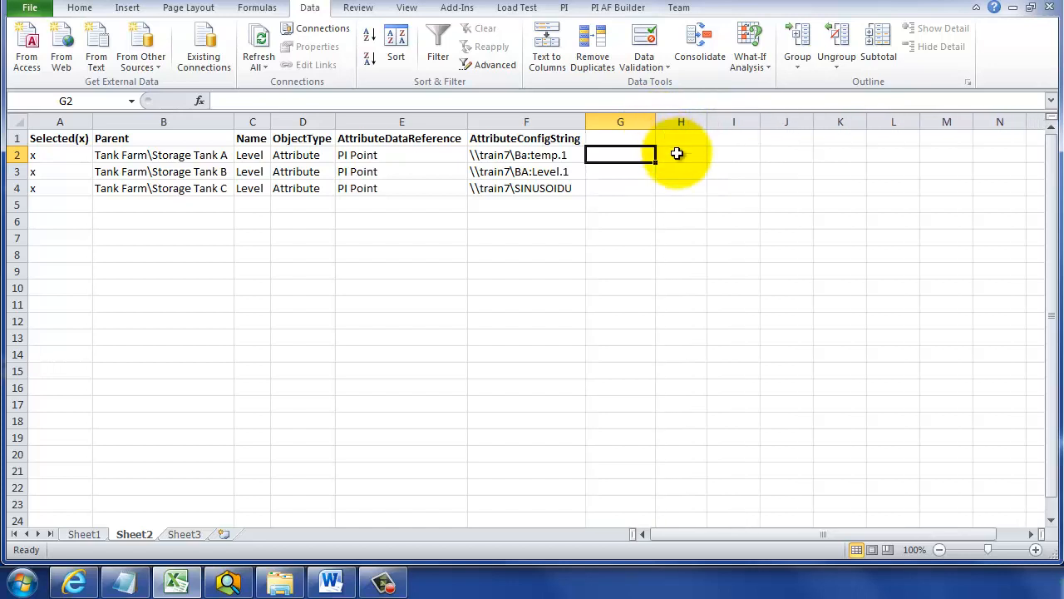
# - Format columns H and I with the General number format
pyautogui.click(681, 121)
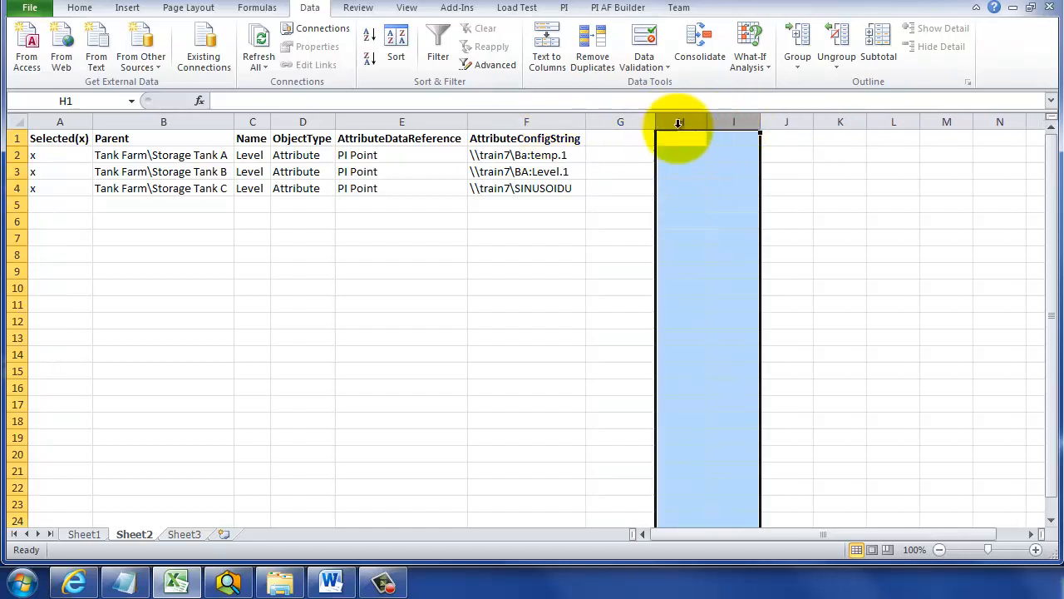
pyautogui.rightClick(680, 125)
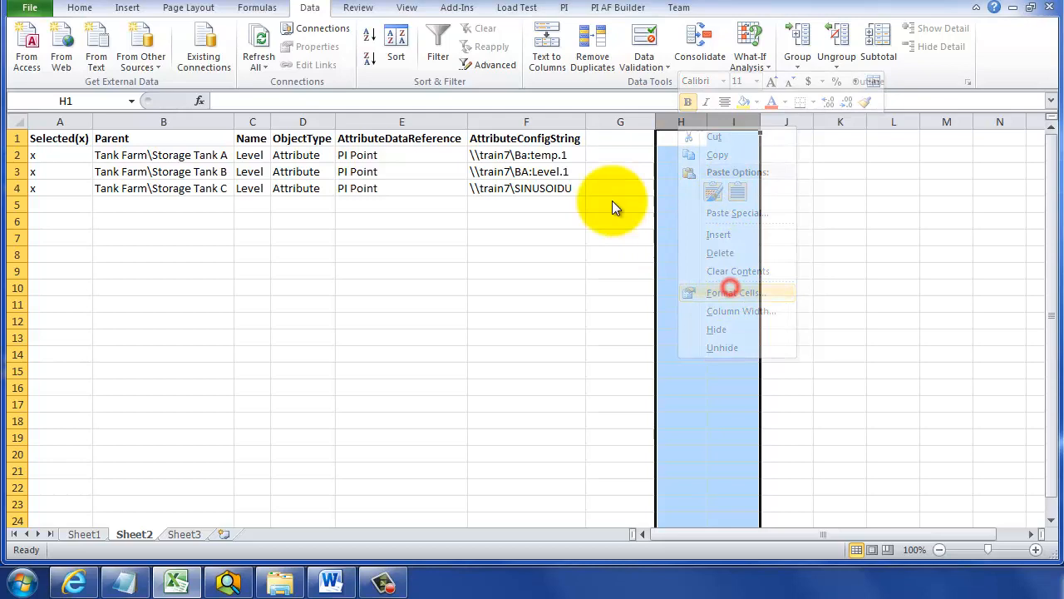
pyautogui.click(735, 291)
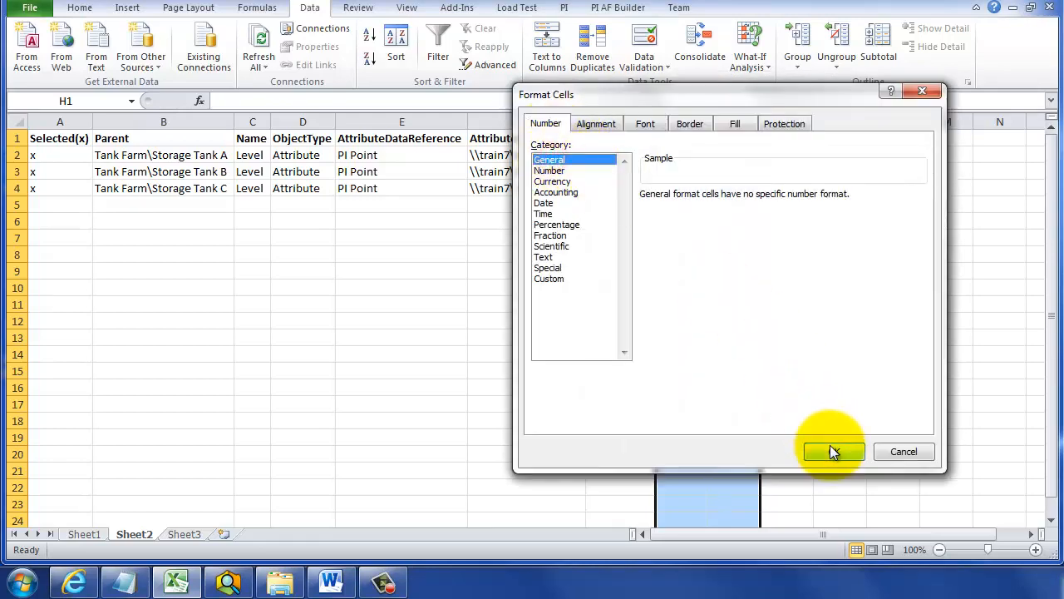
pyautogui.click(832, 452)
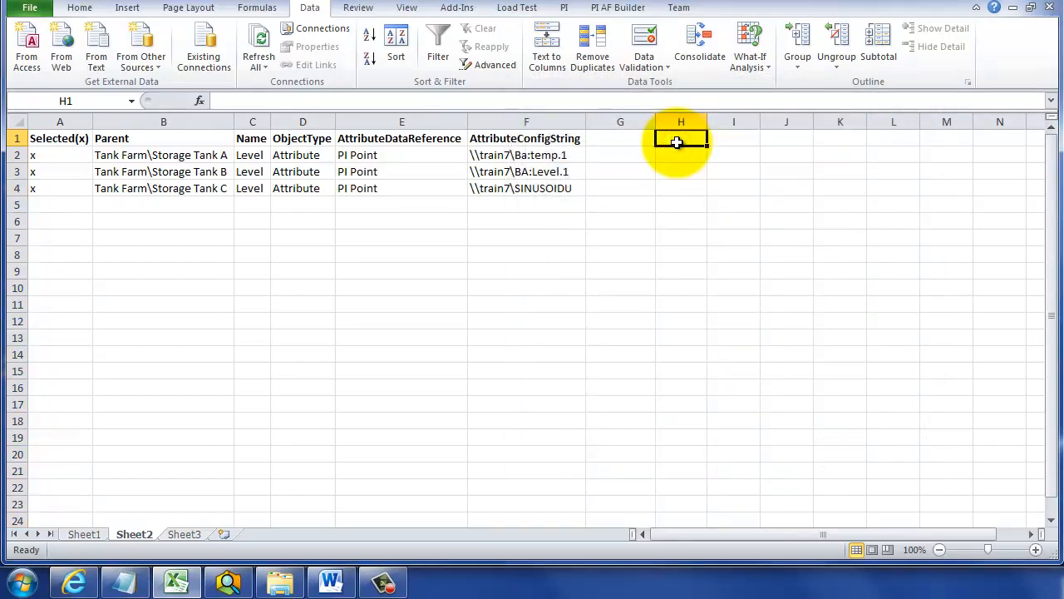
# - Enter =MID(F2,10,99) in H2 to extract the tag name from the config string
pyautogui.click(681, 155)
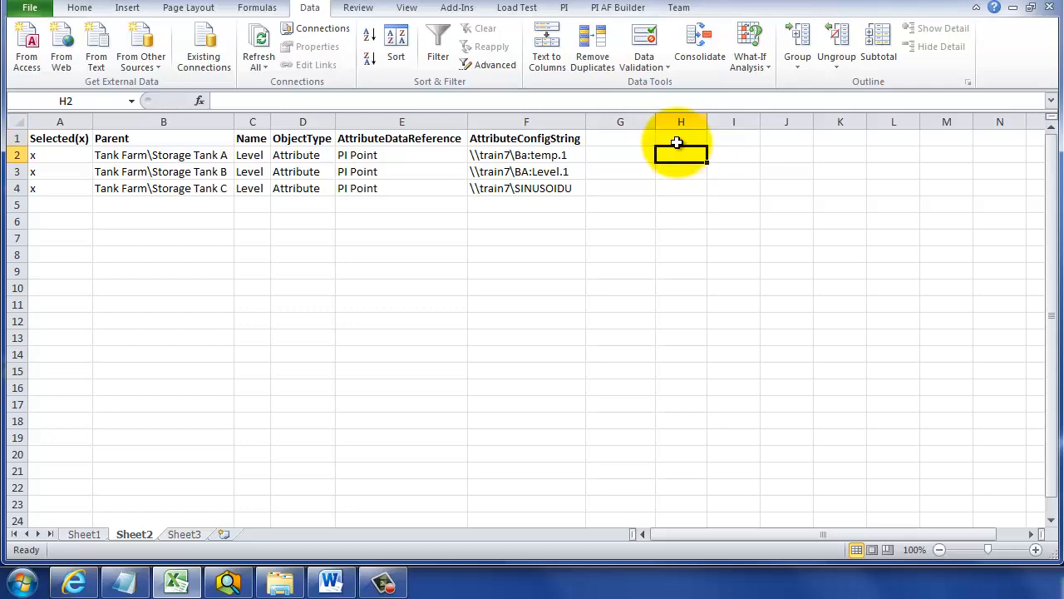
pyautogui.write('=')
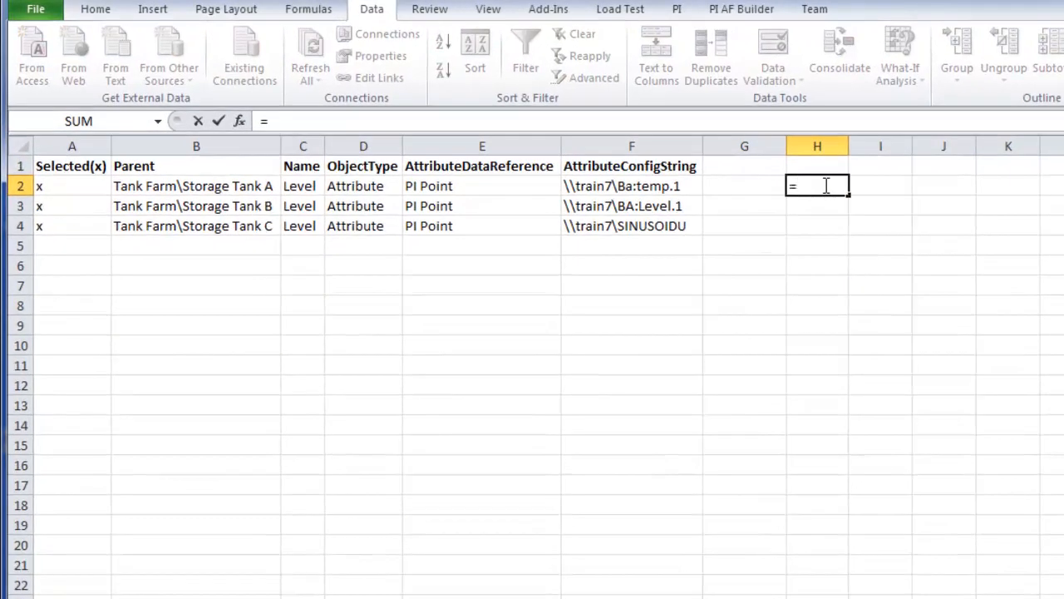
pyautogui.write('mid(')
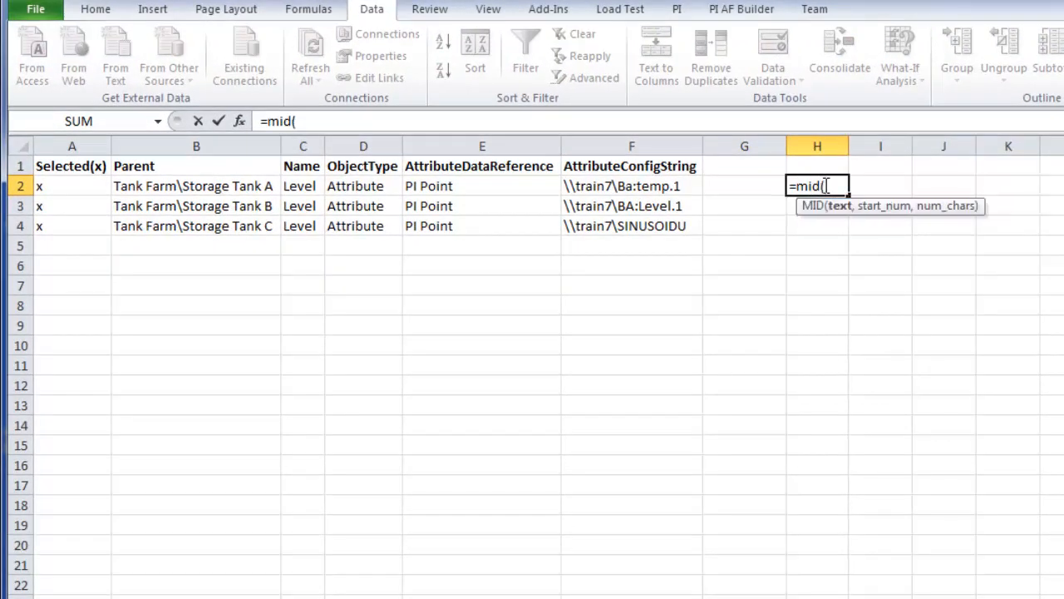
pyautogui.click(632, 186)
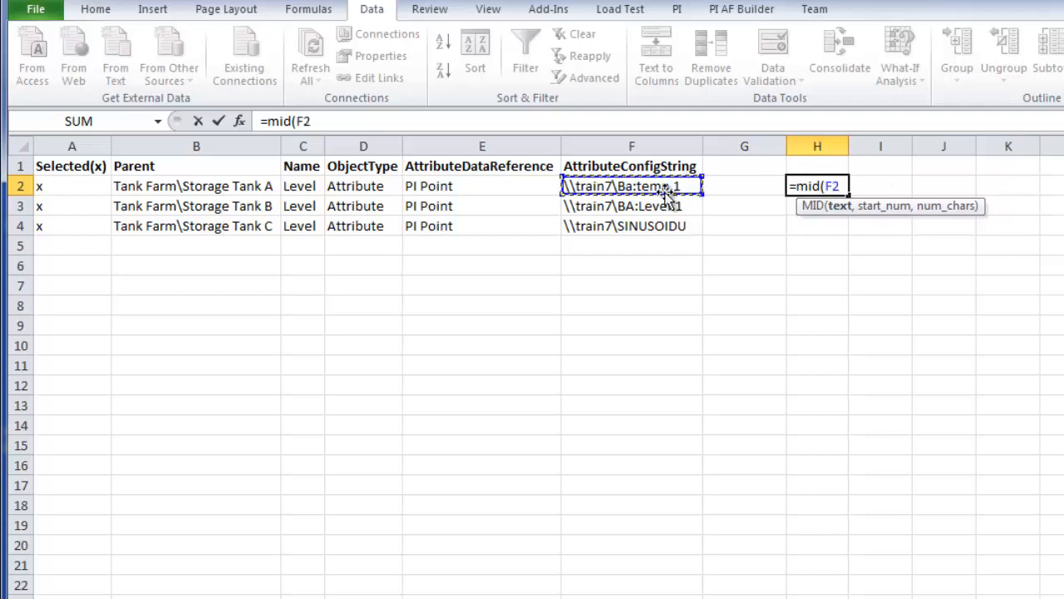
pyautogui.write(',10')
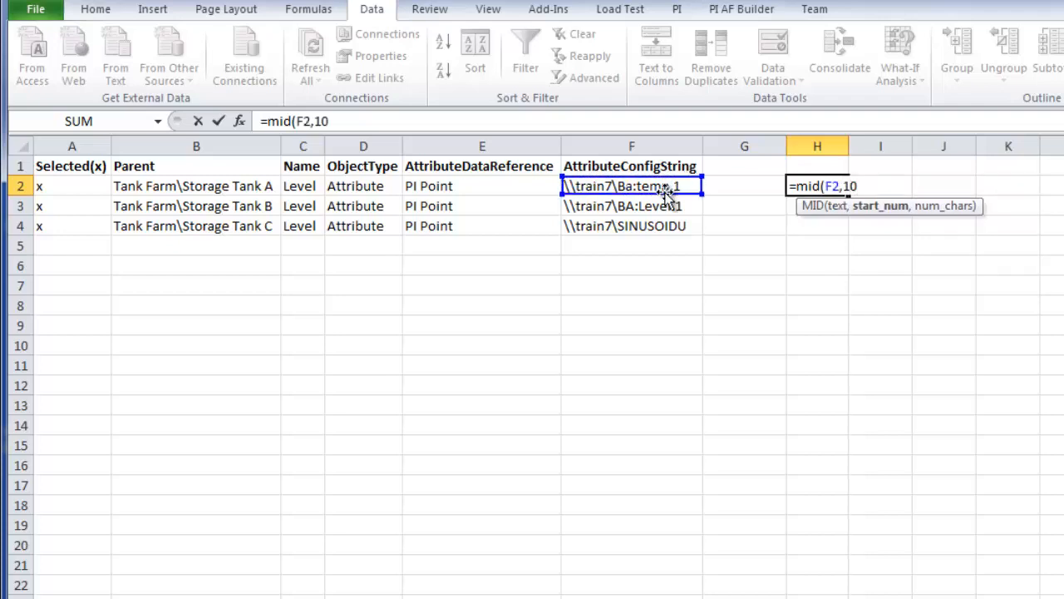
pyautogui.write(',99)')
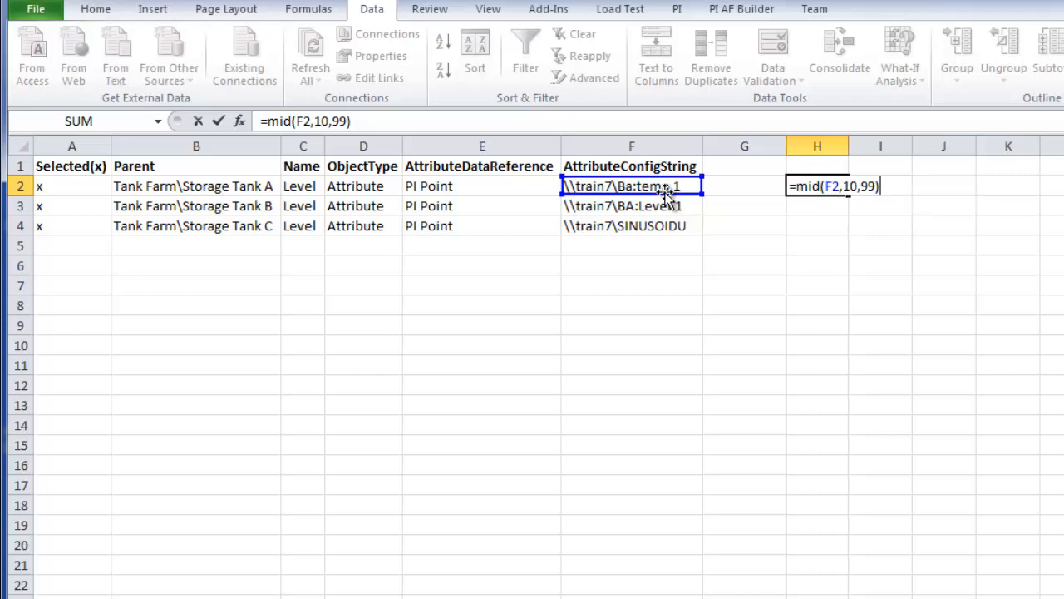
pyautogui.press('Return')
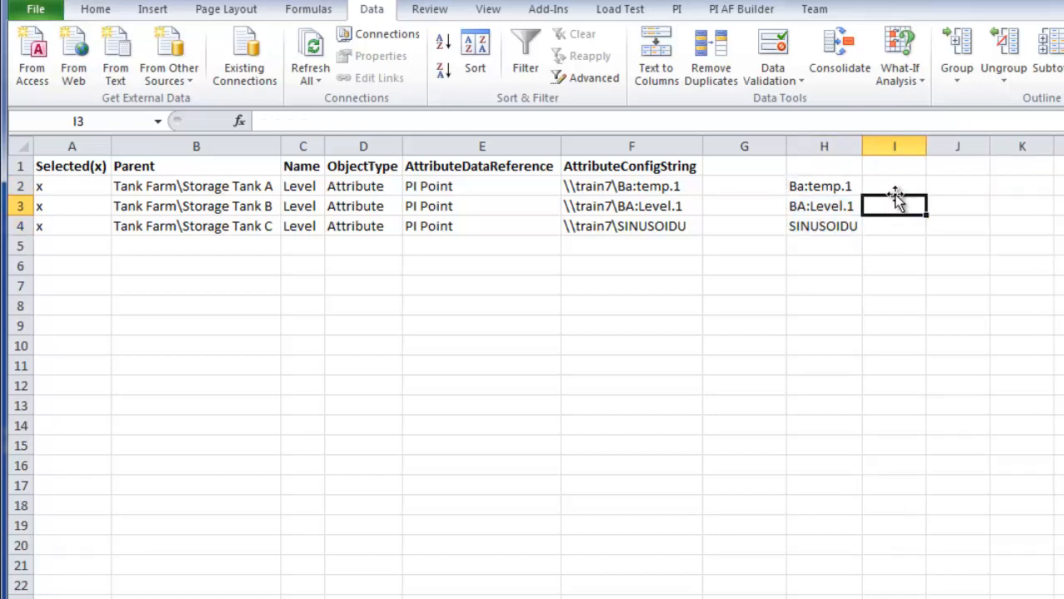
# - Insert PI DataLink current values for tags H2:H4 at I2, with timestamps on the left
pyautogui.click(676, 9)
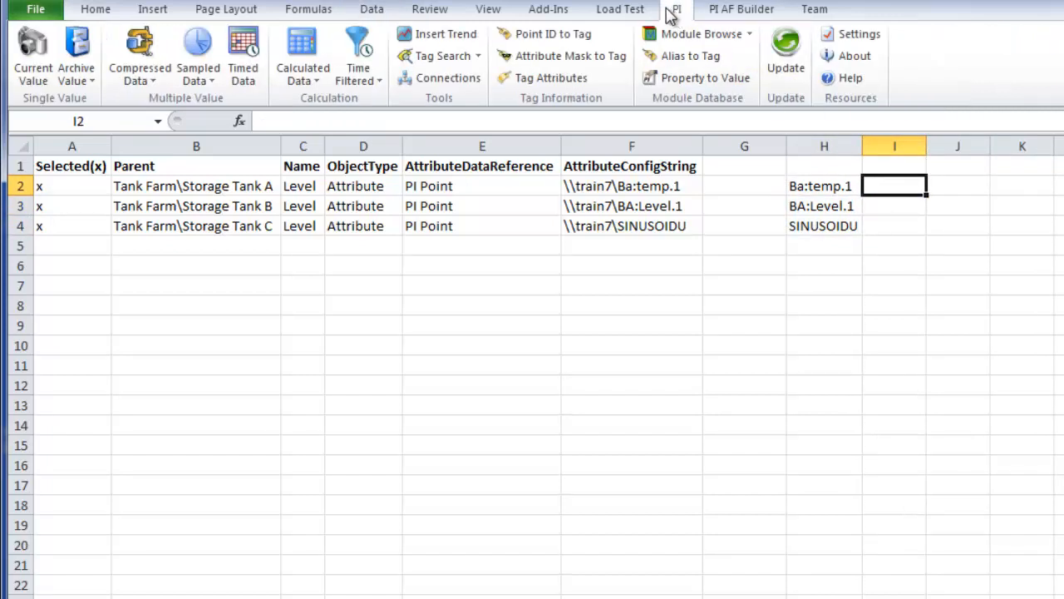
pyautogui.moveTo(970, 234)
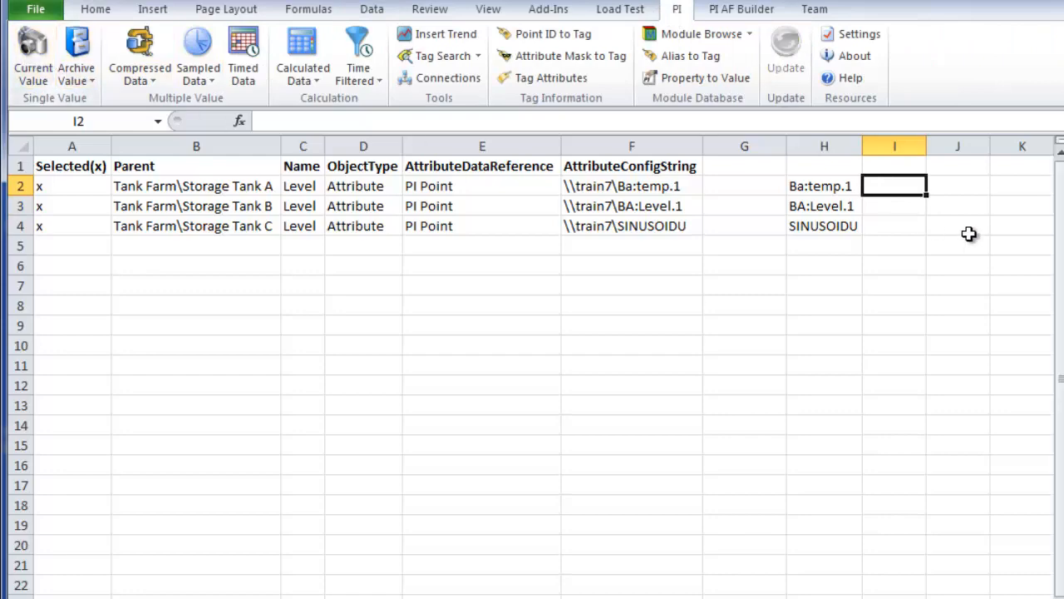
pyautogui.click(32, 55)
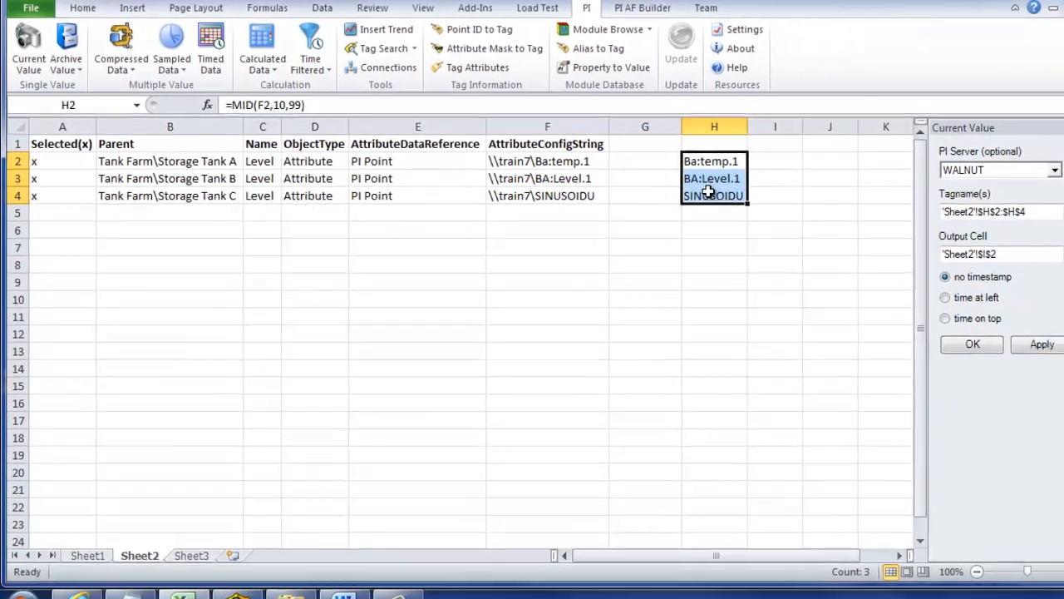
pyautogui.click(945, 296)
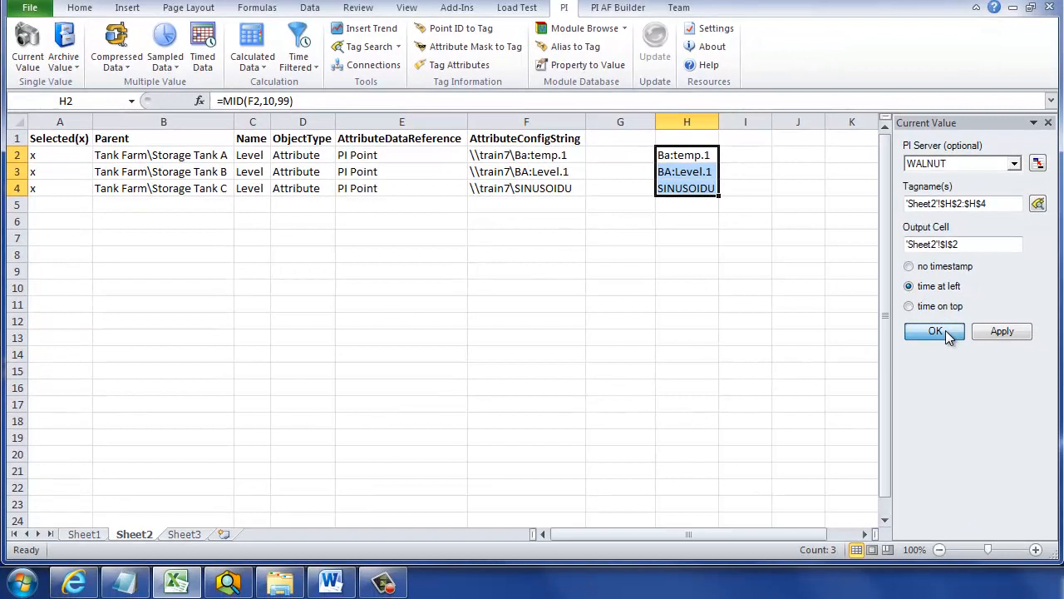
pyautogui.click(935, 331)
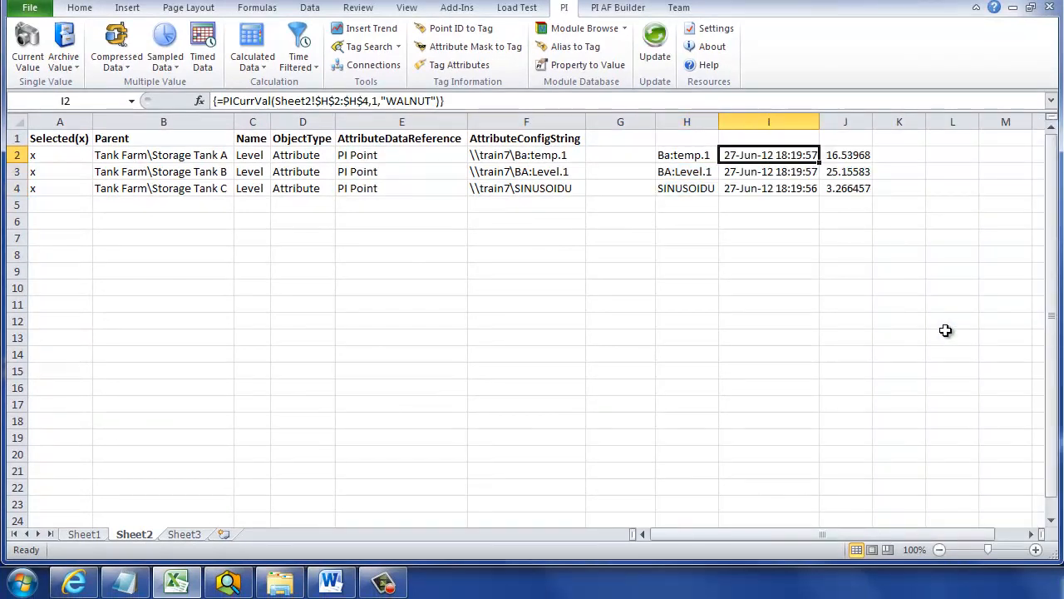
pyautogui.moveTo(533, 176)
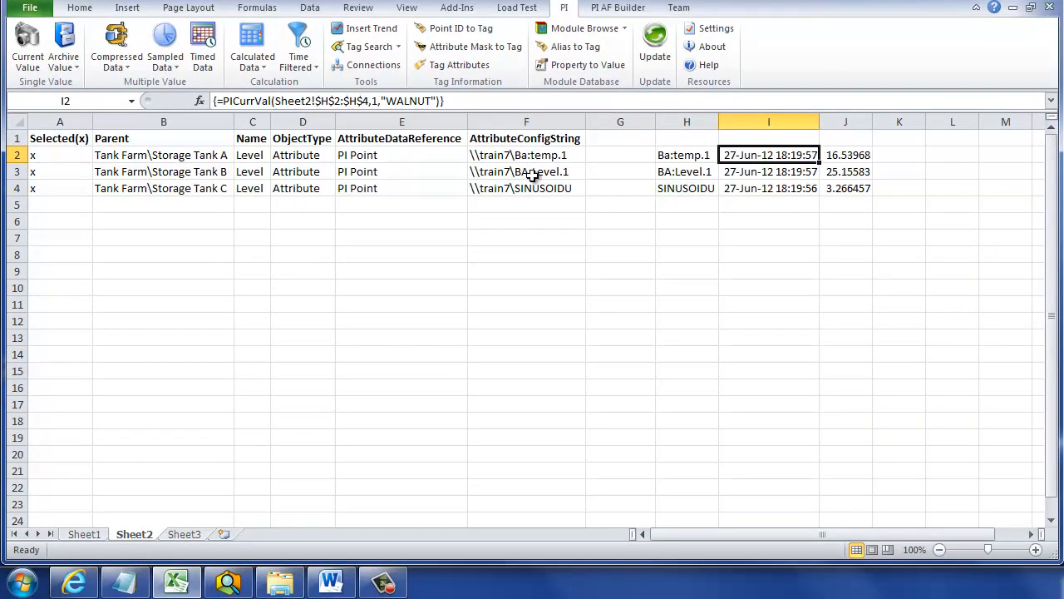
# - Replace Storage Tank A's config string in F2 with \\train7\Sinusoid
pyautogui.click(526, 171)
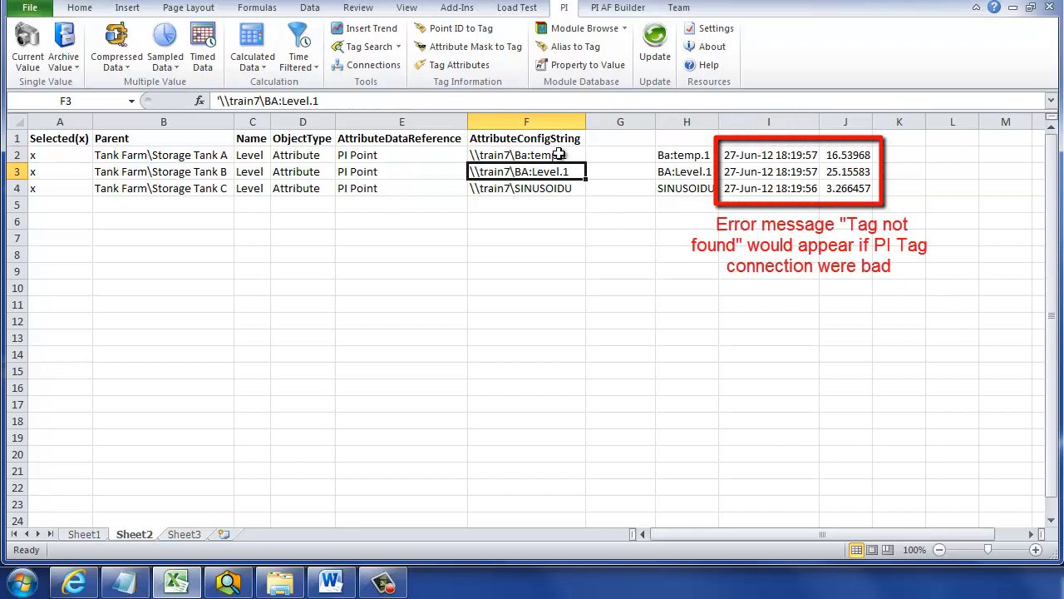
pyautogui.click(525, 155)
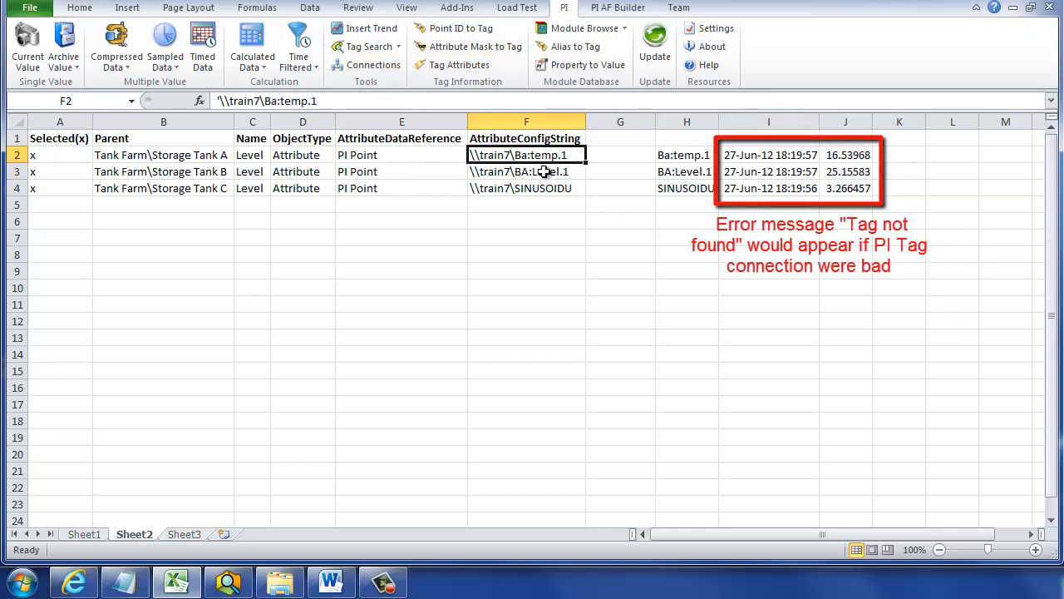
pyautogui.doubleClick(525, 155)
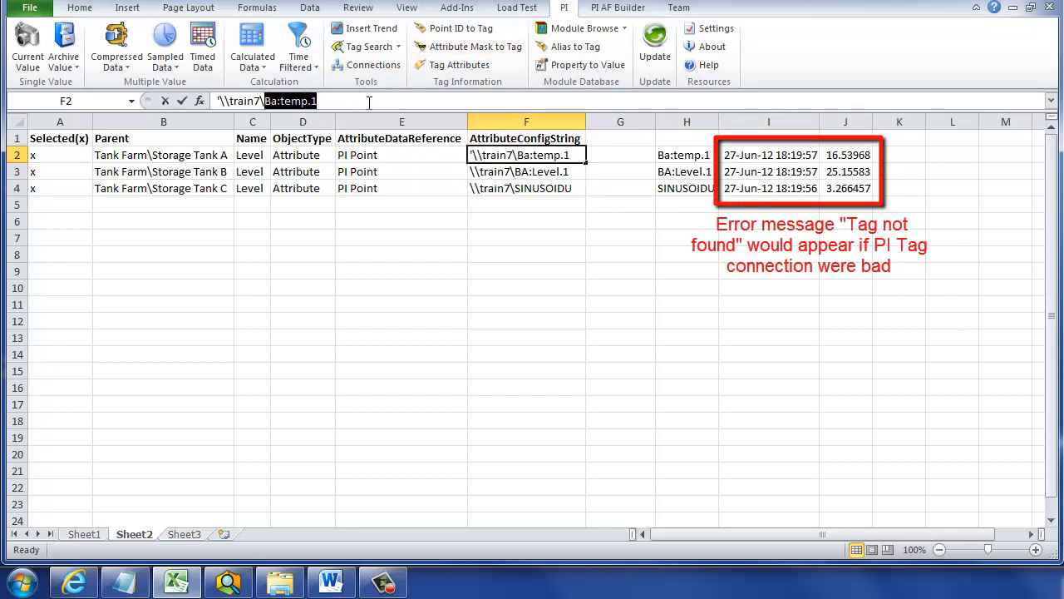
pyautogui.write('\\\\train7\\Sinusoid')
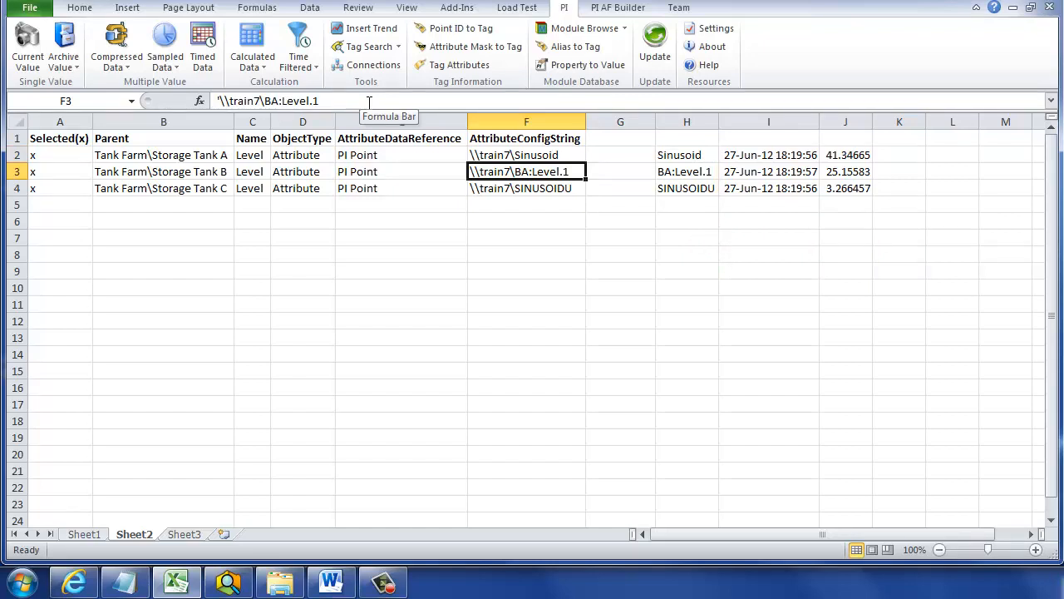
pyautogui.click(164, 171)
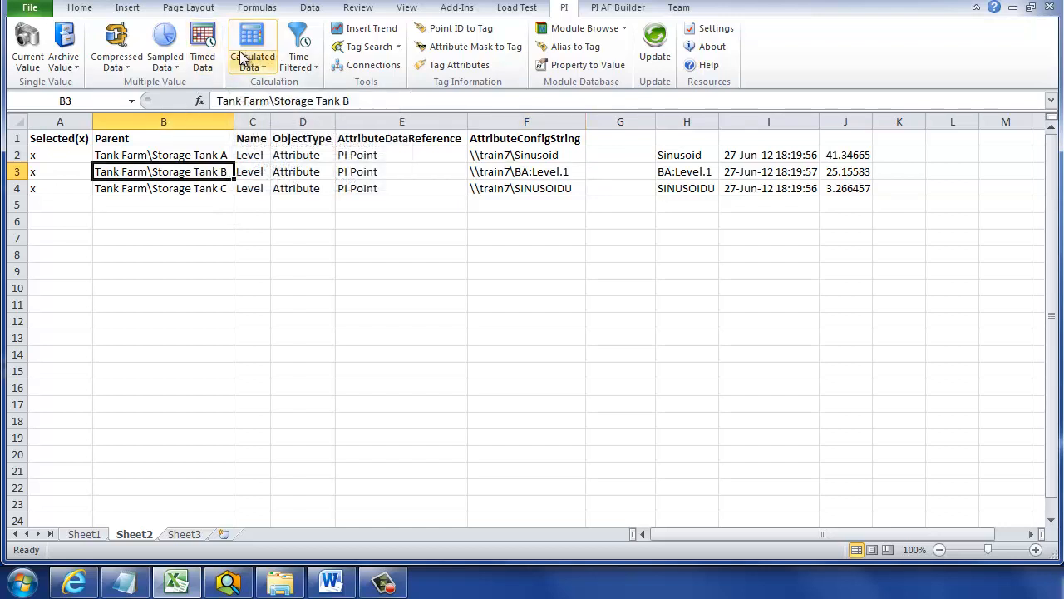
# - Export the Level attribute rows to PI AF in Edit Only mode and close the results
pyautogui.click(618, 7)
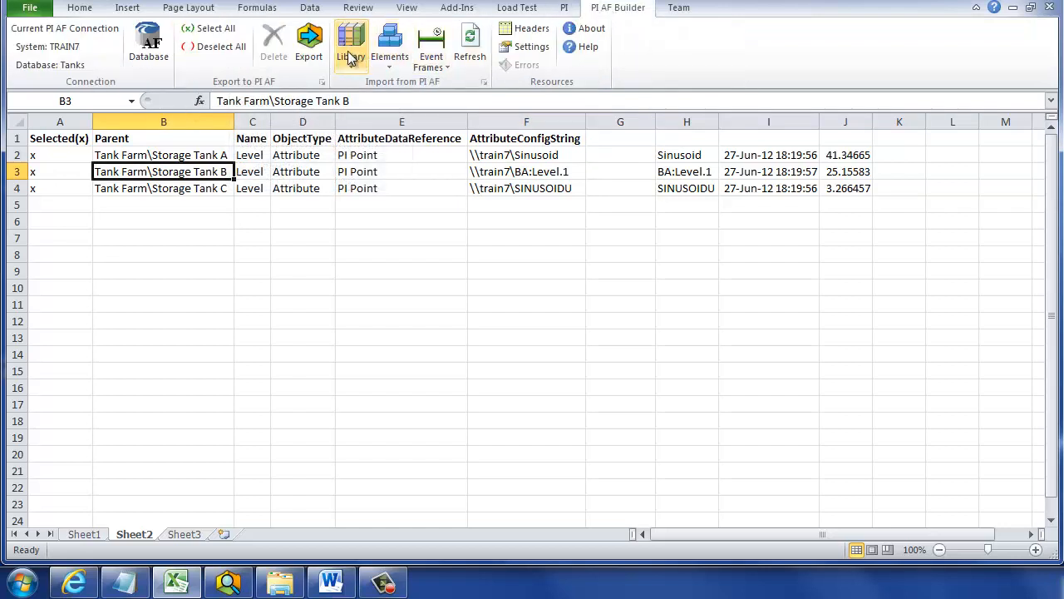
pyautogui.click(309, 42)
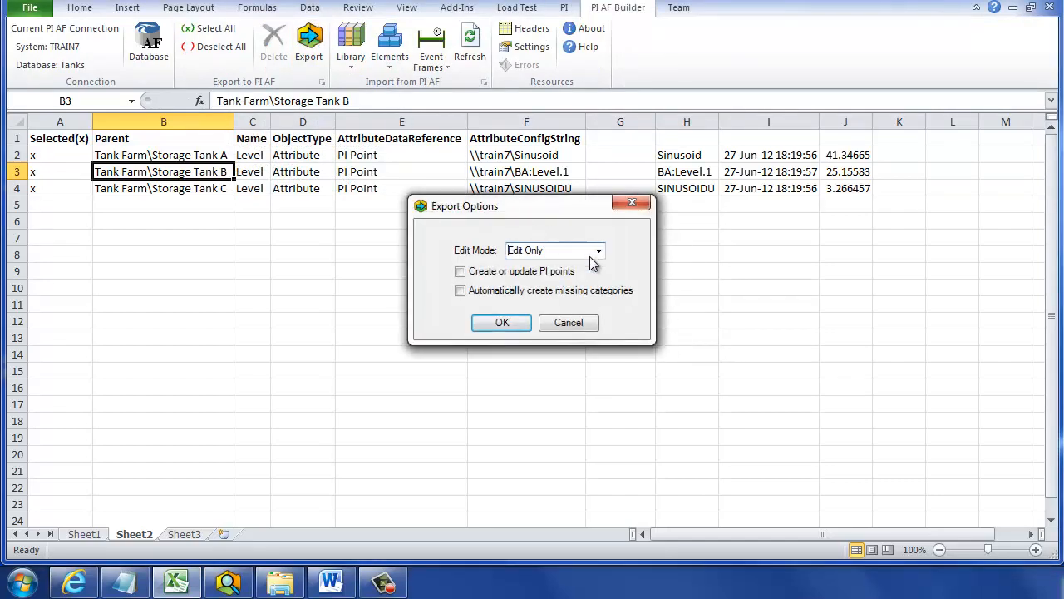
pyautogui.click(502, 323)
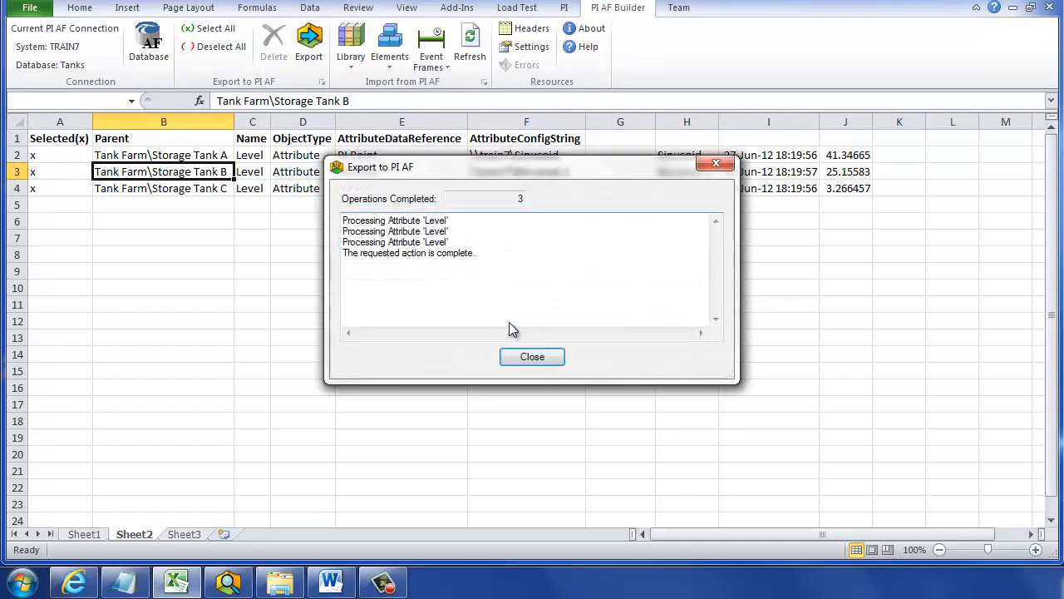
pyautogui.click(531, 356)
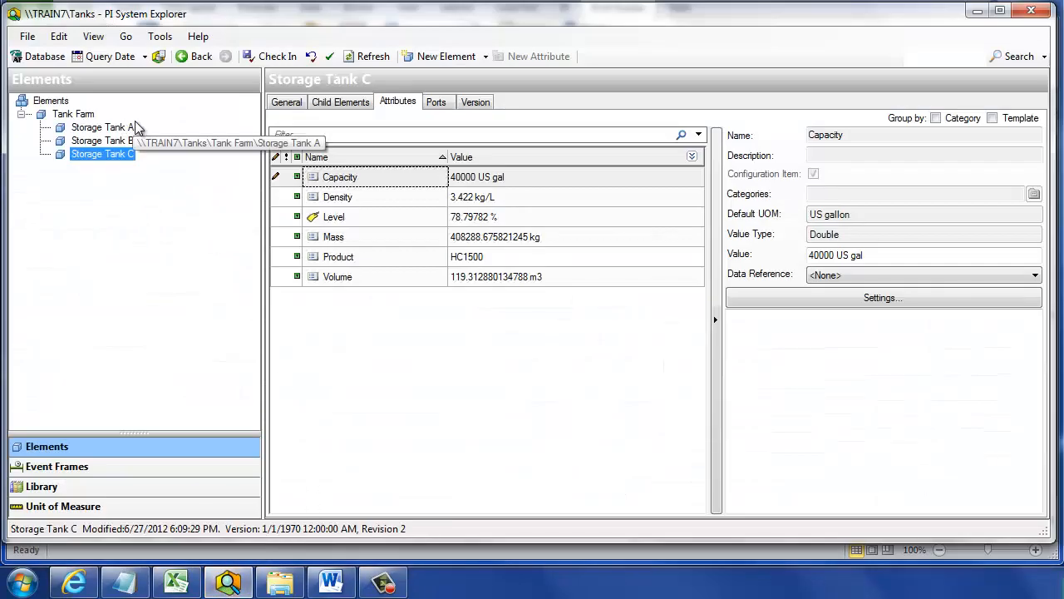
# - Select Storage Tank A and view its Level attribute's PI Point reference
pyautogui.click(101, 126)
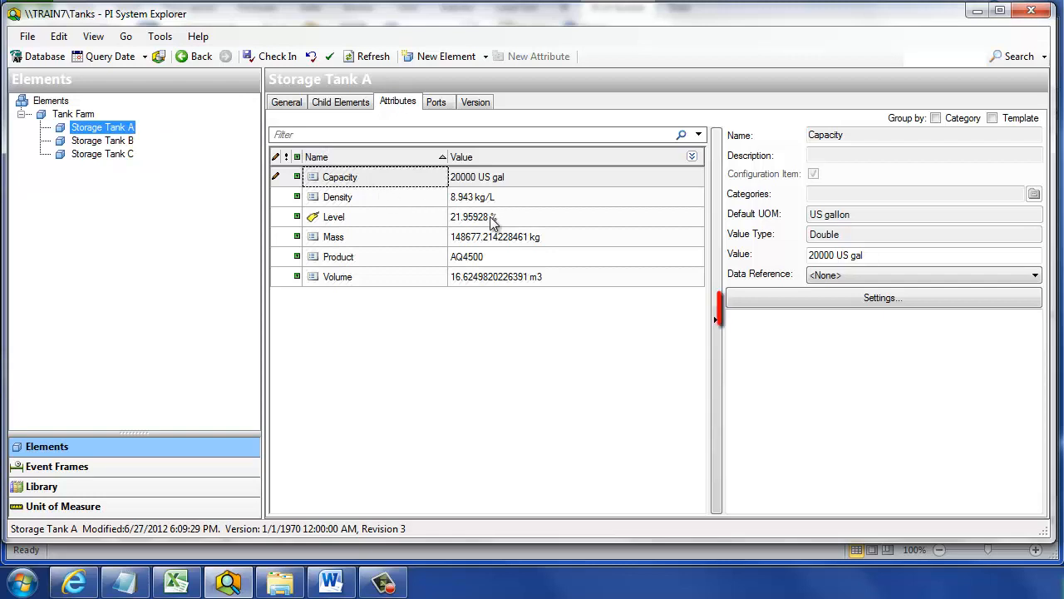
pyautogui.click(333, 217)
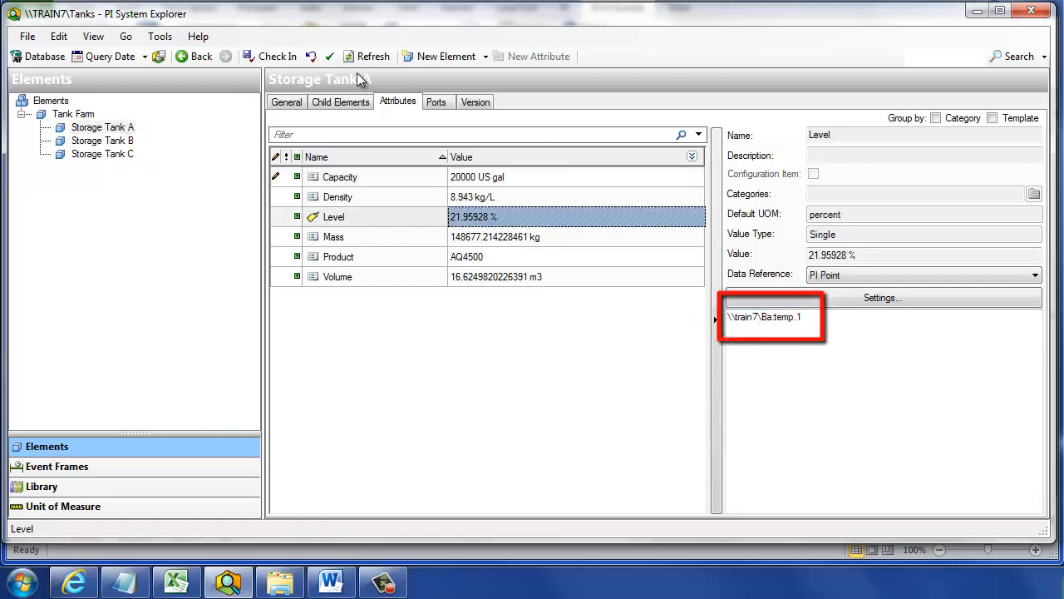